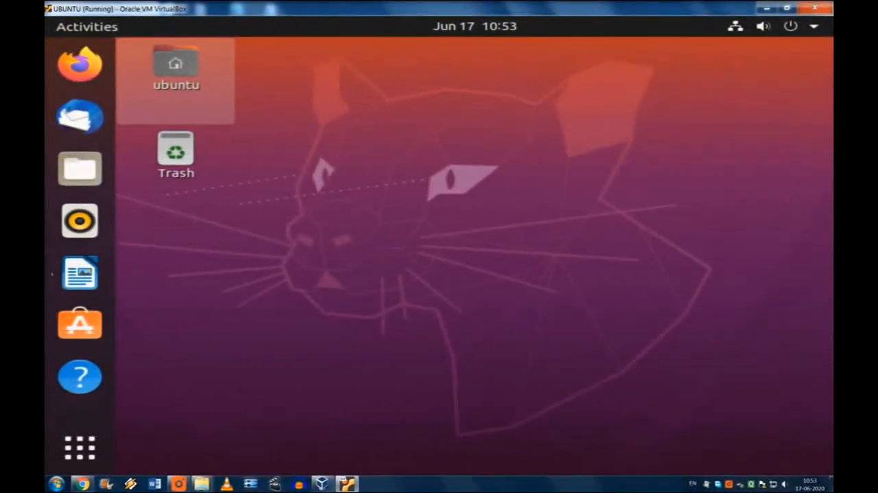
mouse_move(79, 447)
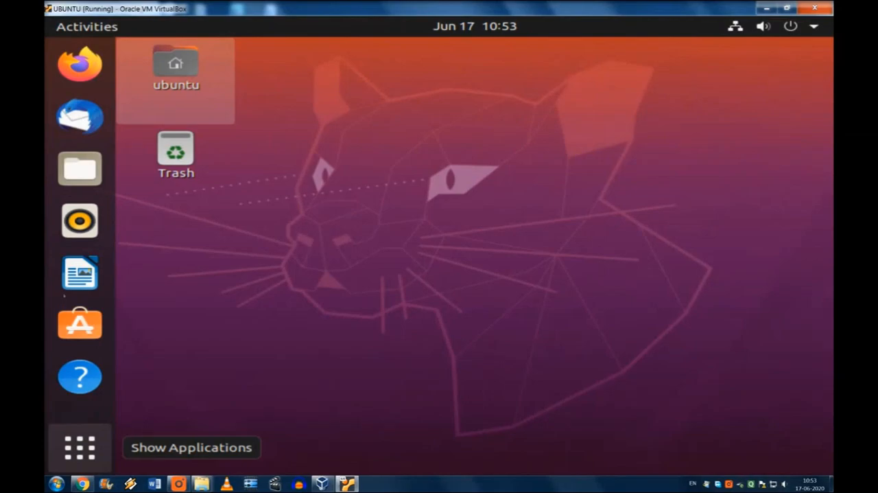
mouse_move(79, 324)
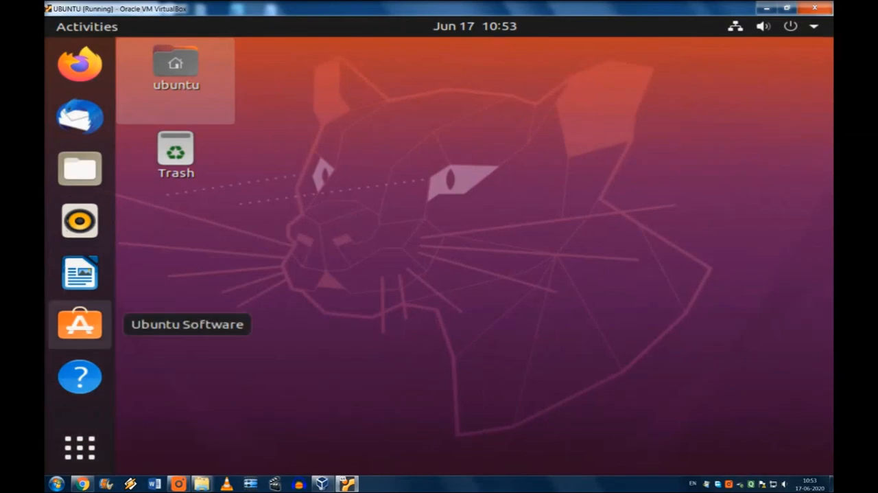
mouse_move(80, 272)
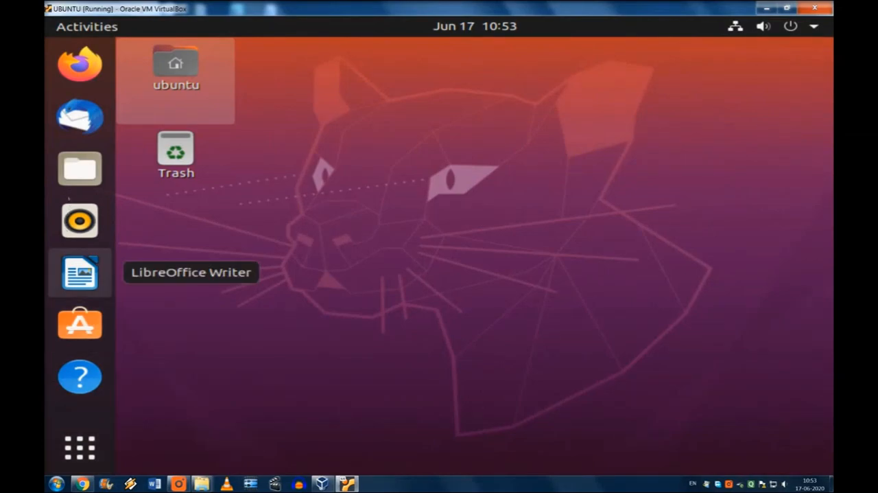
mouse_move(80, 167)
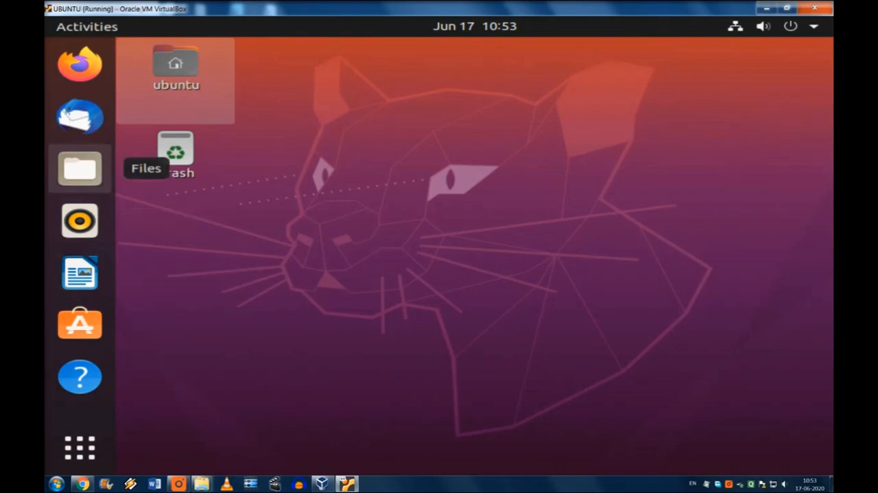
mouse_move(80, 64)
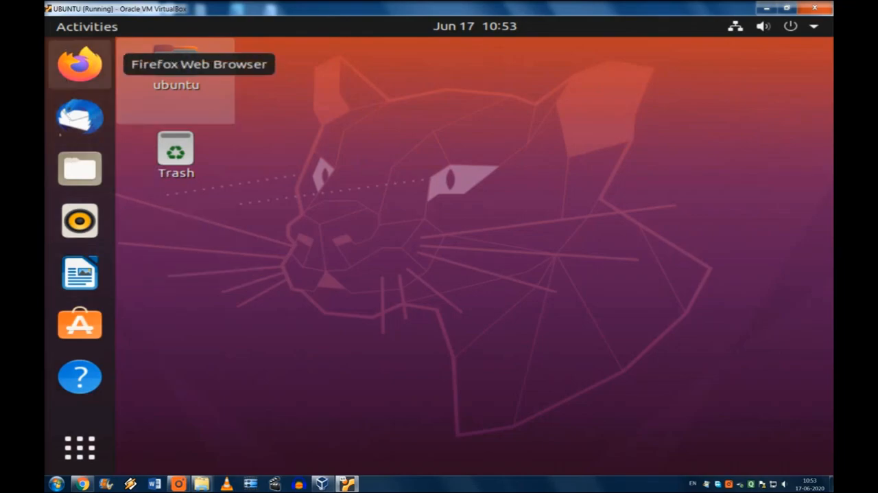
mouse_move(79, 324)
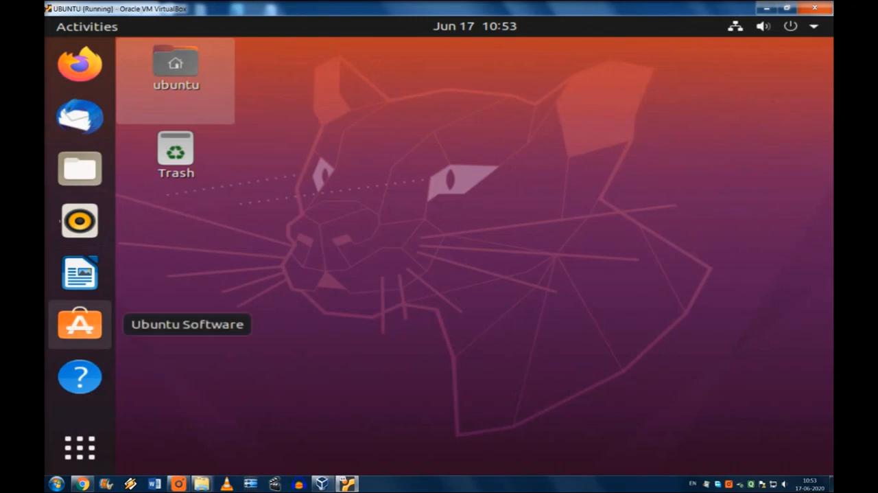
- Launch Ubuntu Software from the dock
click(79, 324)
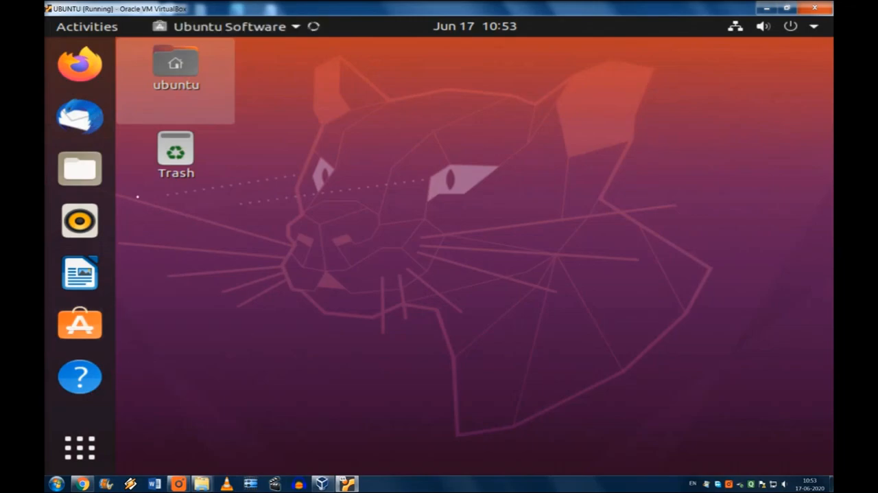
- Search Ubuntu Software for 'codeblocks' and reach the Code::Blocks IDE page
click(79, 324)
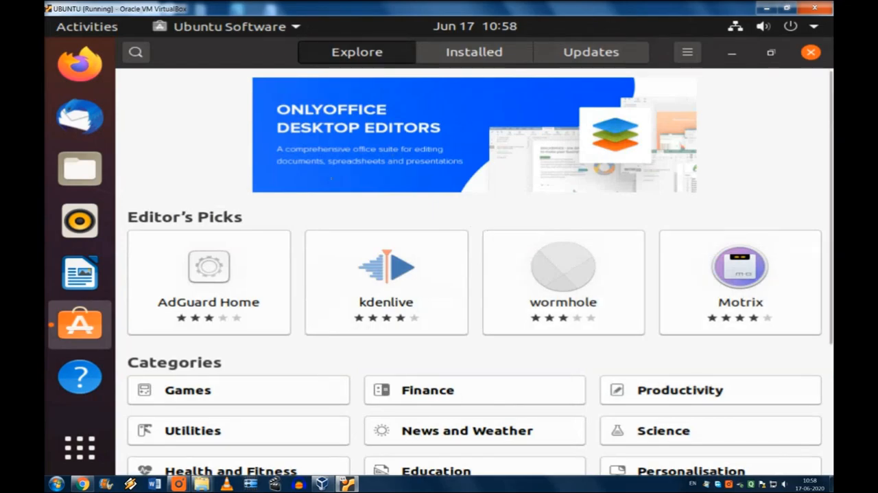
scroll(down, 3)
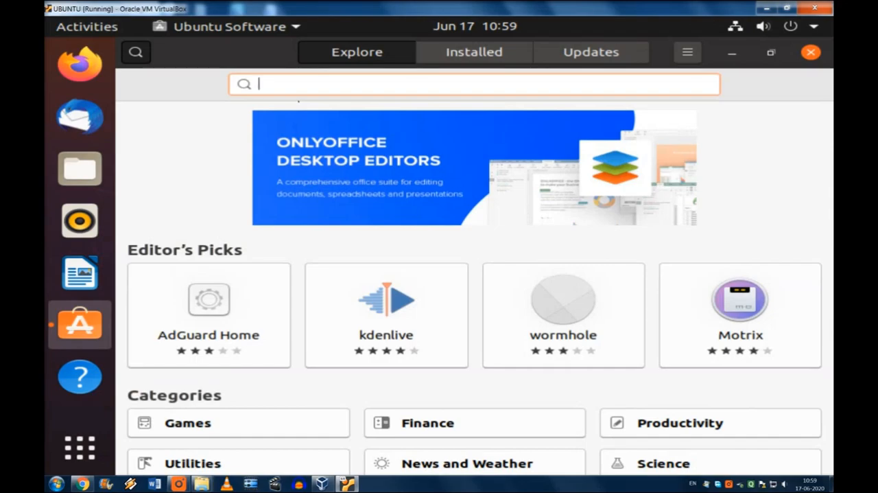
text(co)
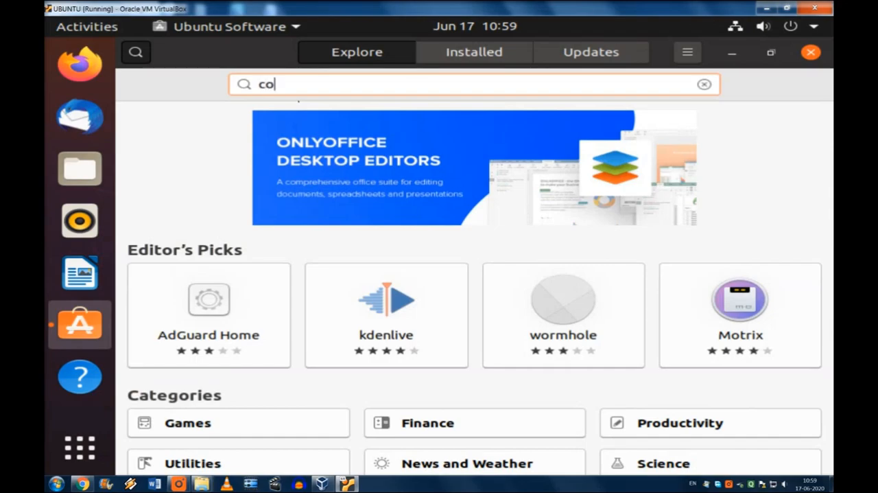
text(deblo)
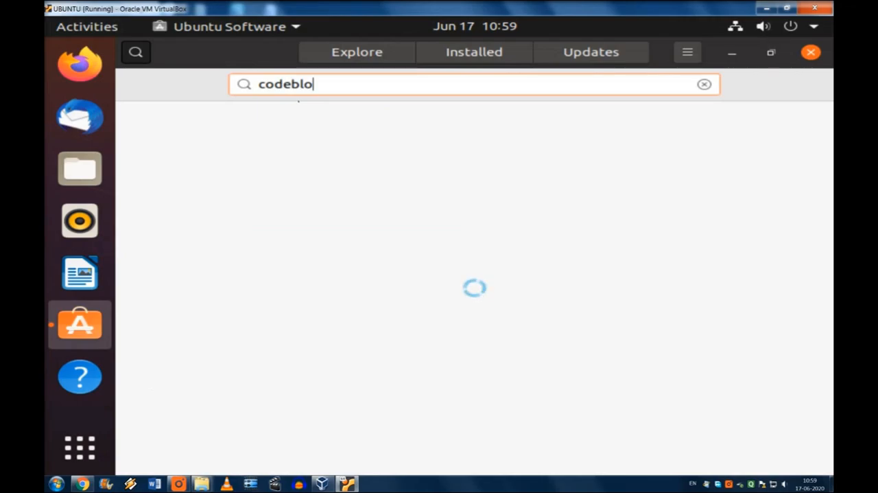
text(cks)
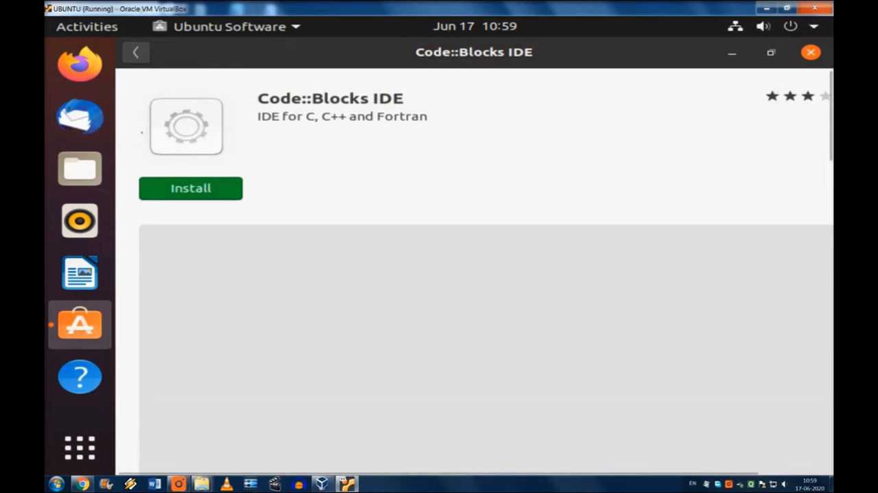
- Install Code::Blocks IDE, authenticating with the account password
click(189, 188)
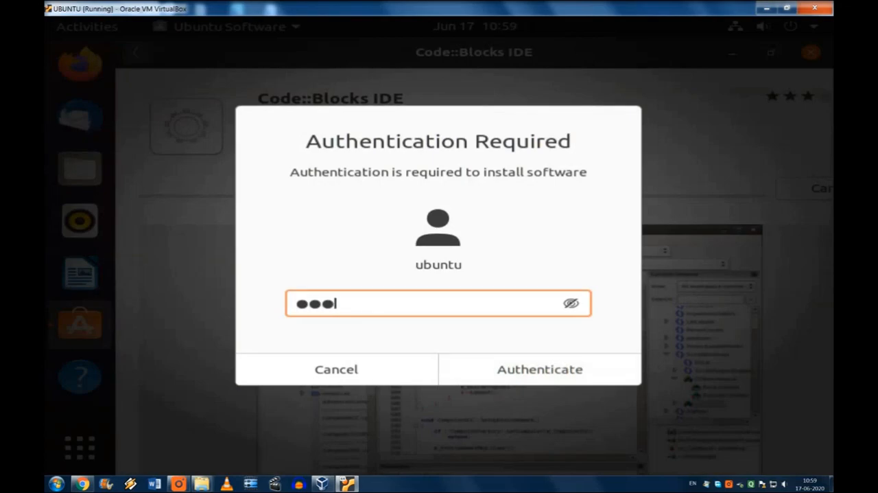
text(•)
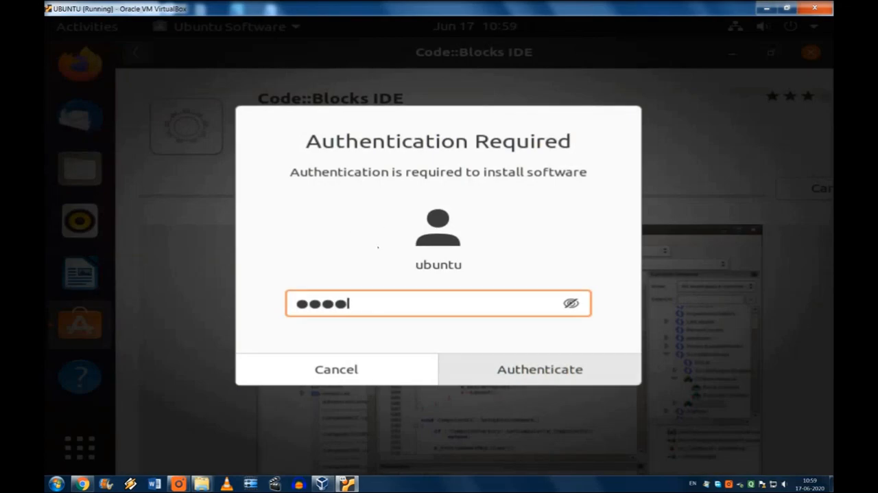
click(539, 368)
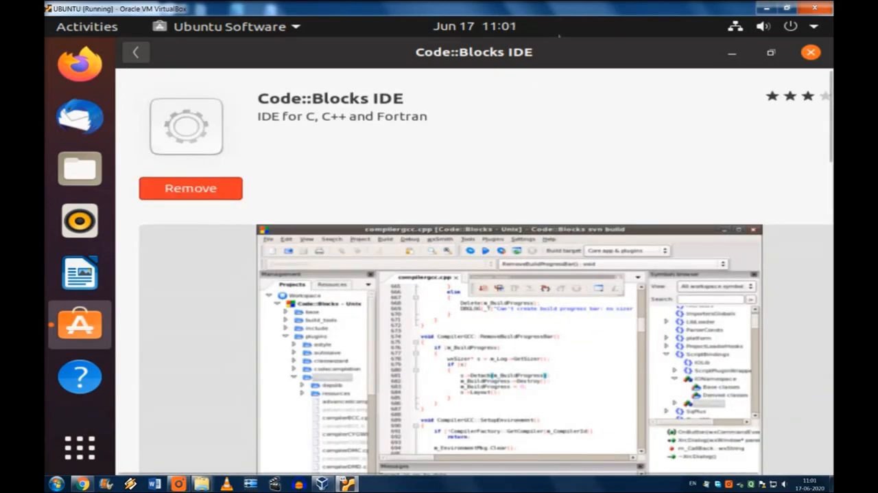
- Close the store, search the applications grid for 'codeblocks', then clear the empty result
click(810, 52)
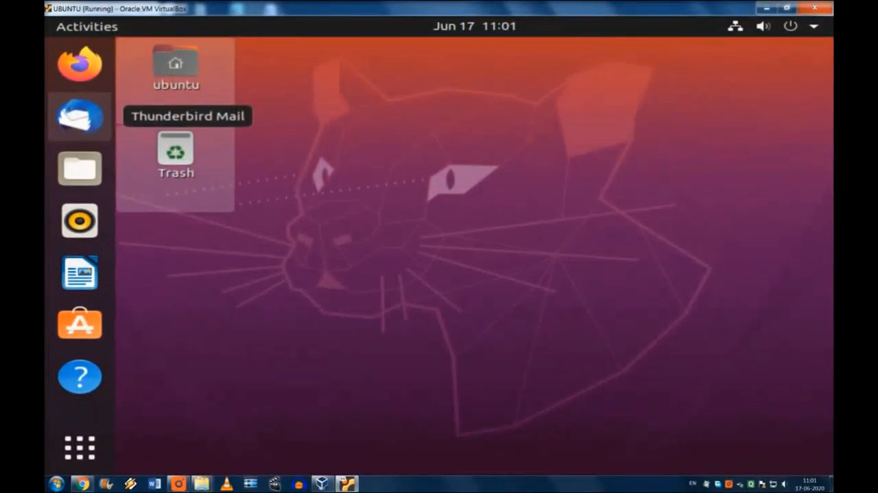
mouse_move(52, 301)
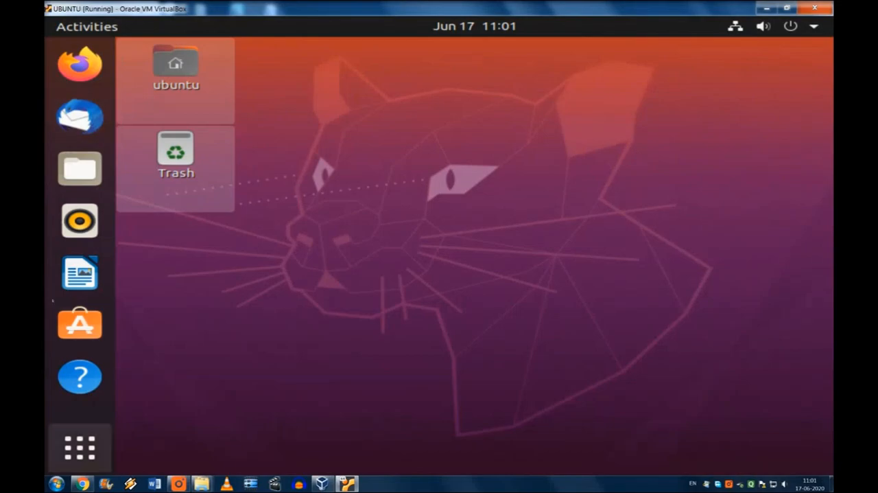
click(80, 447)
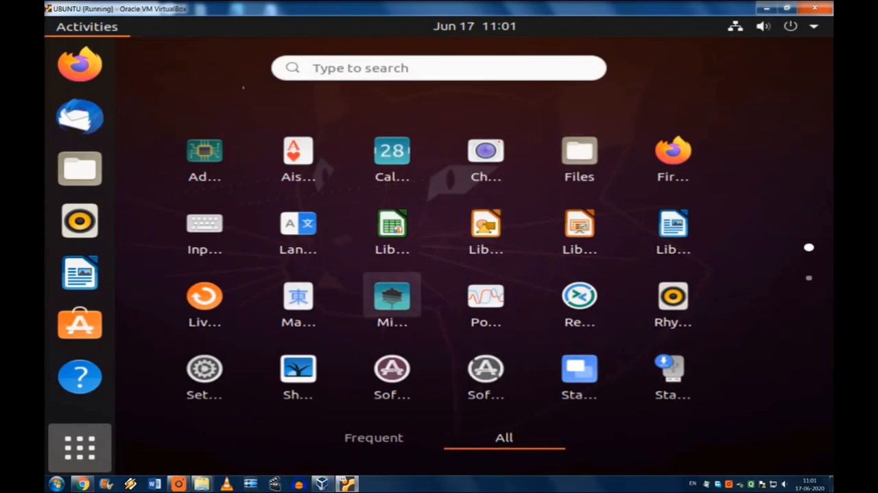
click(439, 67)
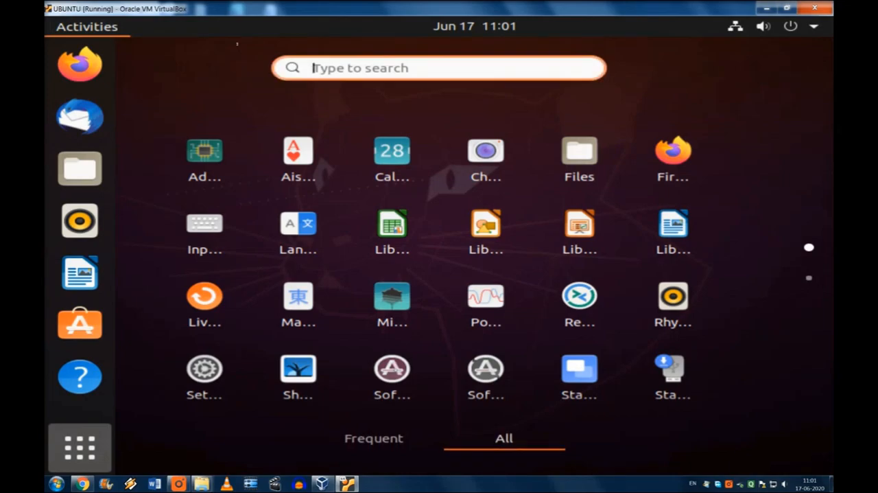
text(code)
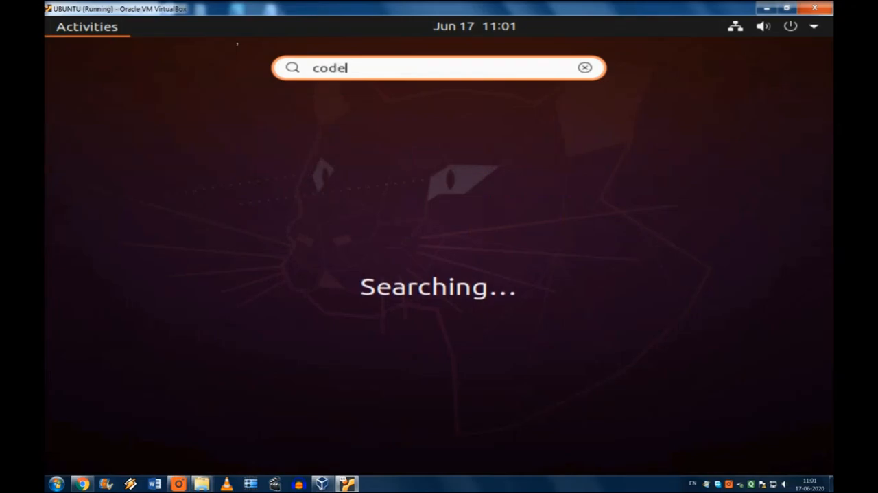
text(blocks)
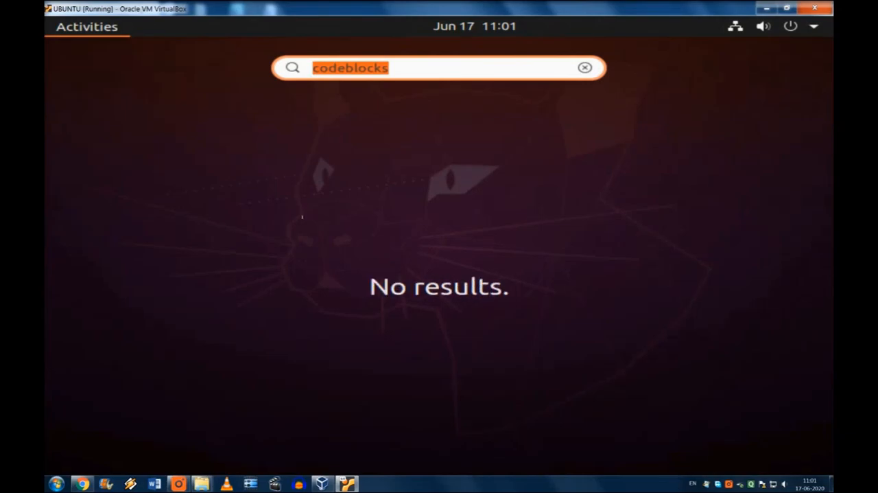
click(585, 68)
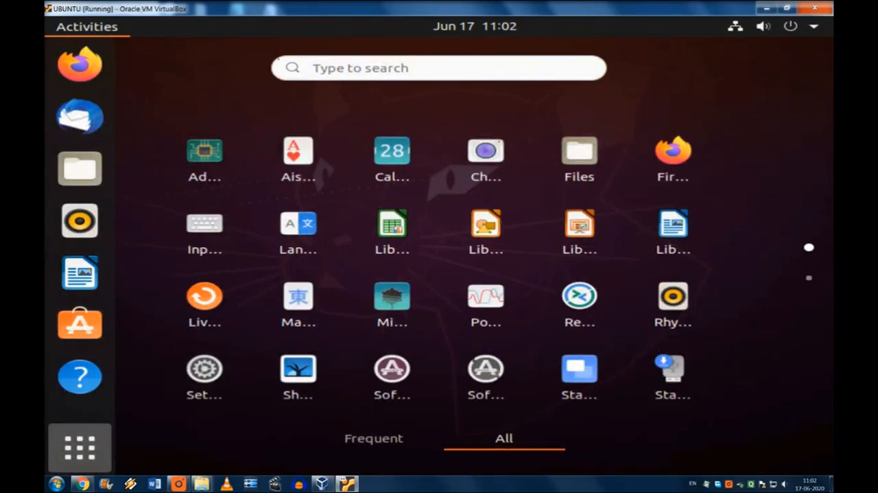
click(439, 67)
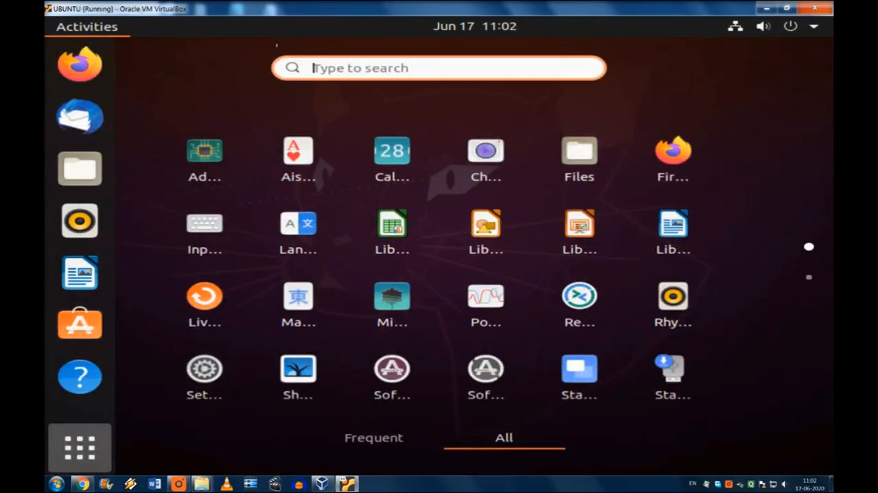
- Start Terminal and run gcc to find the compiler is missing
text(termi)
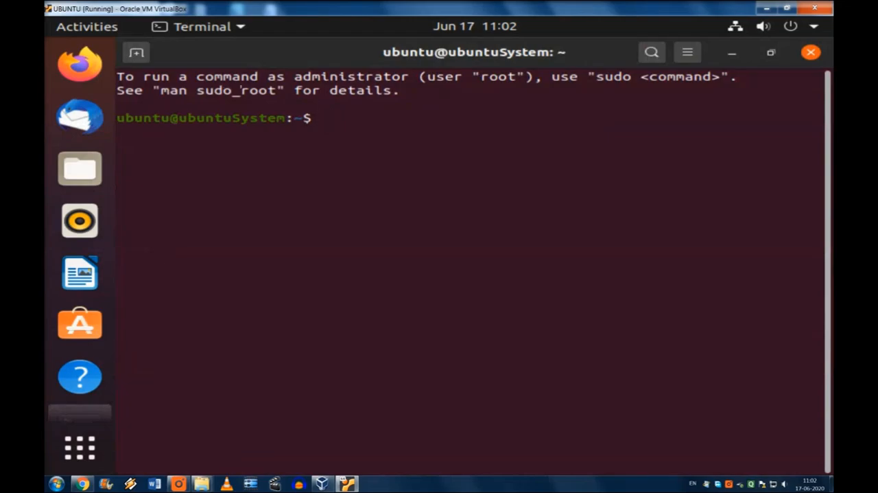
text(co)
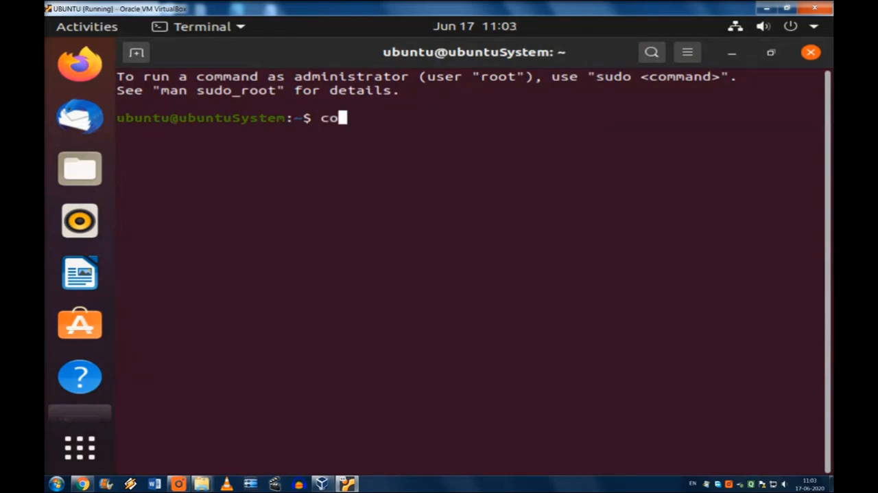
text(deblo)
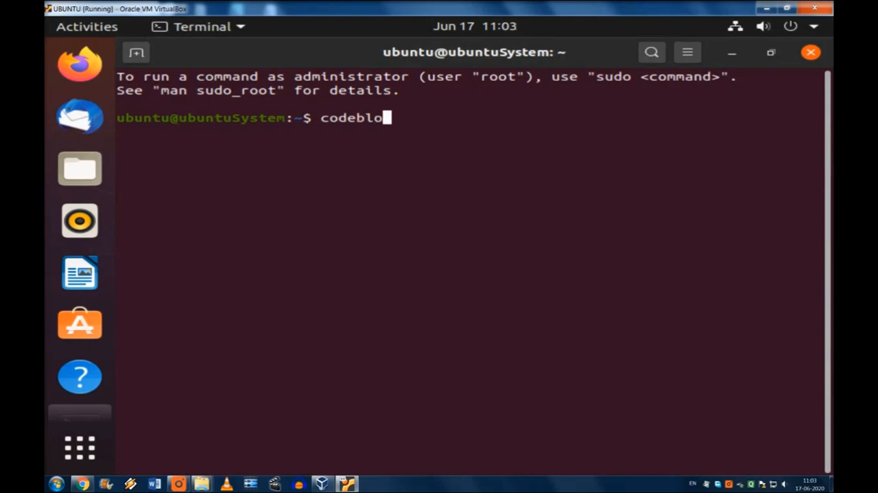
key(Return)
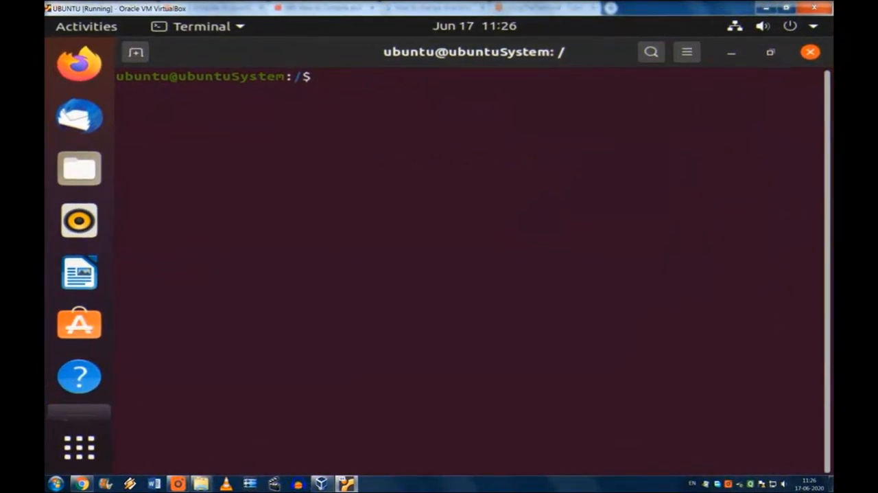
text(g)
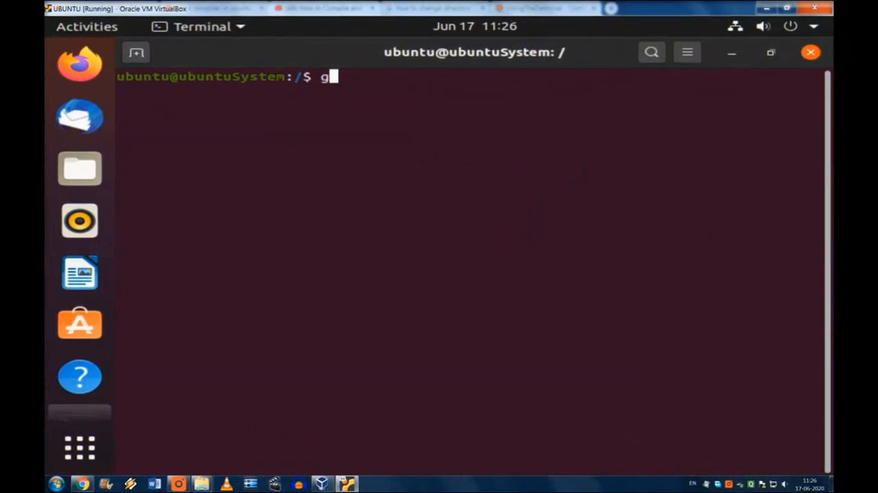
key(Return)
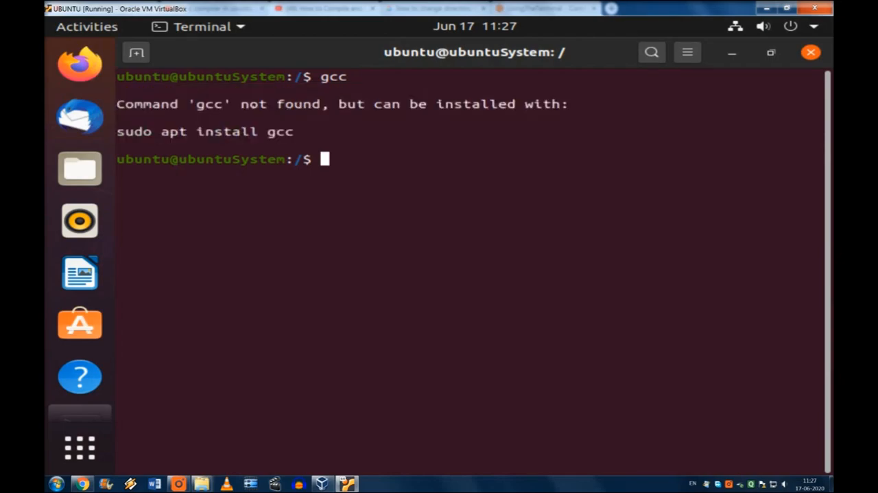
- Run 'sudo apt install build-essential', give the password and answer y to install
text(su)
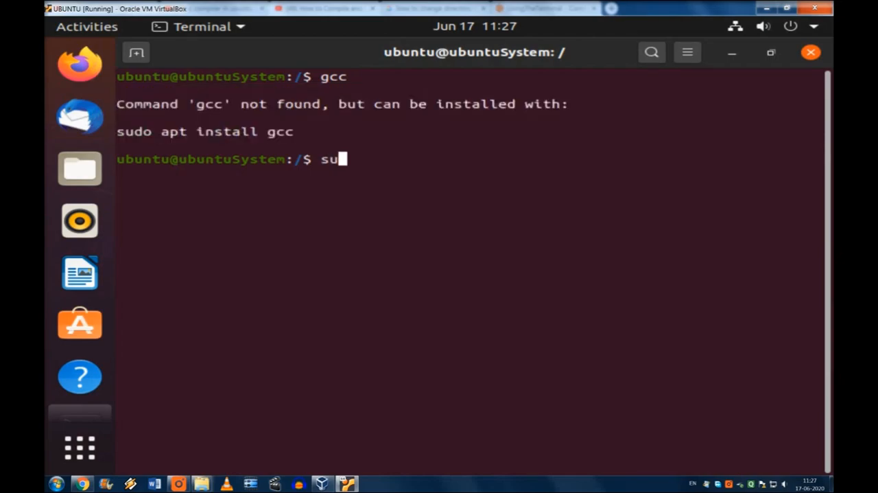
text(do)
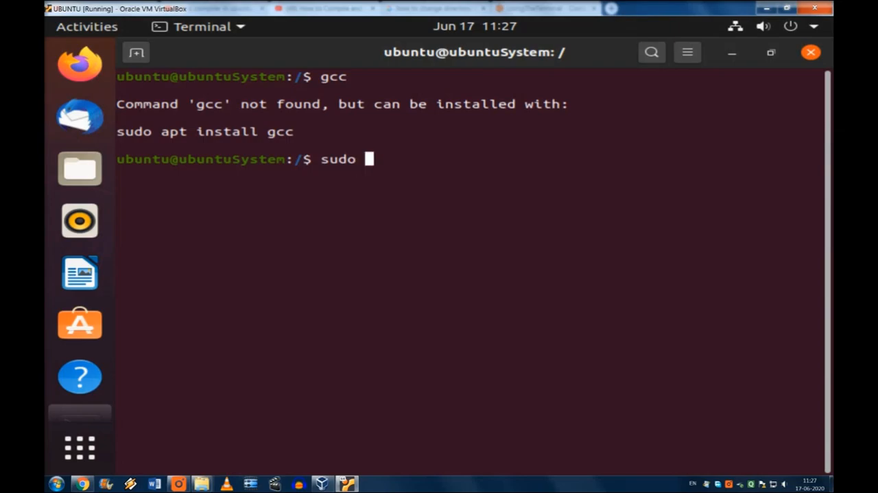
text(apt)
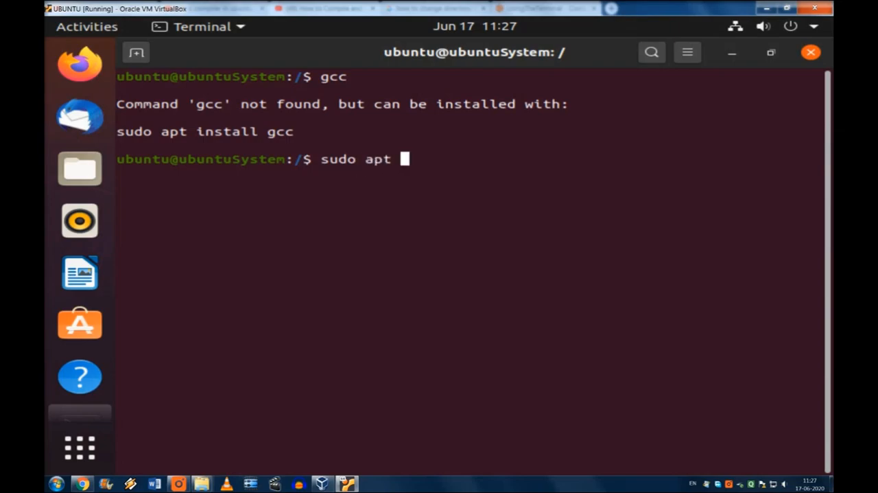
text(install)
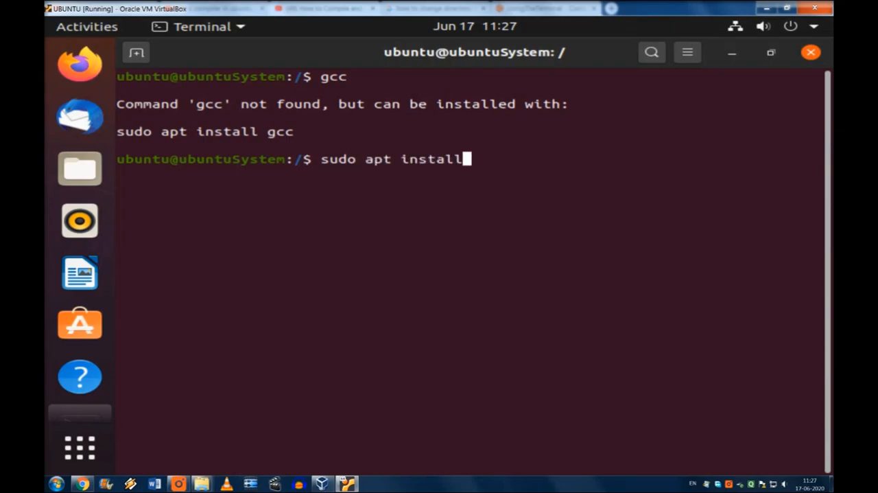
text(b)
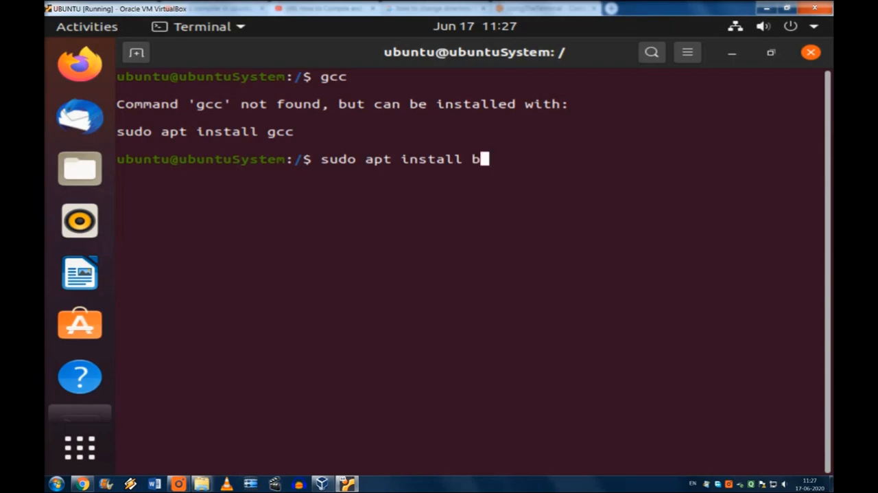
text(uild-)
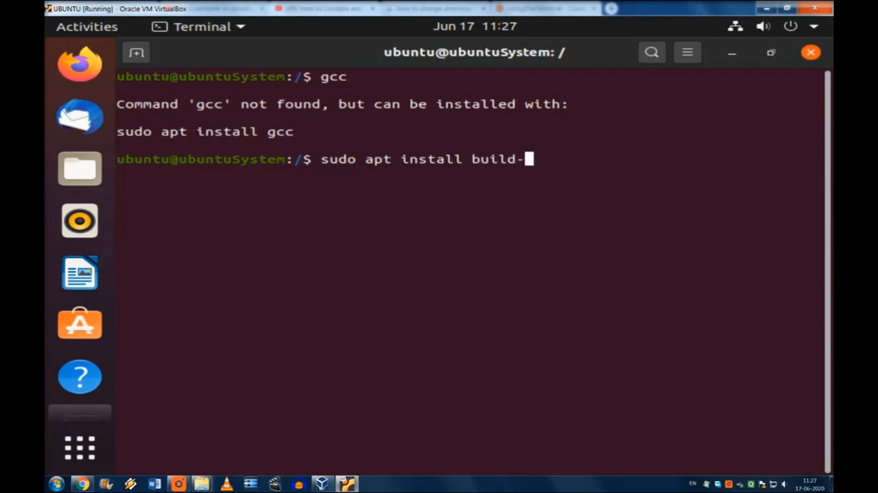
text(essentia)
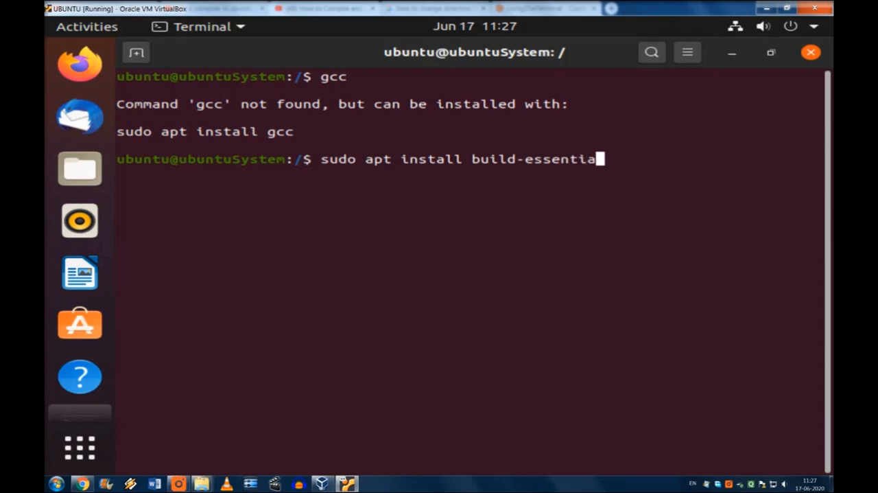
key(Return)
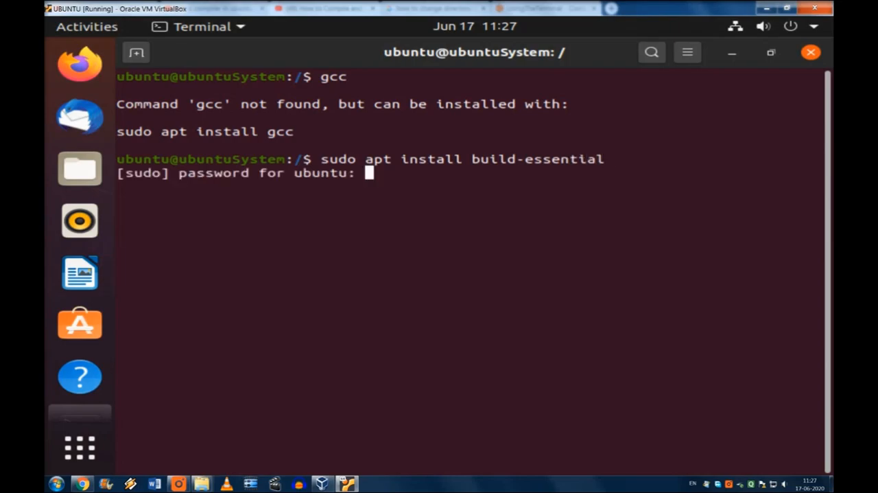
key(Return)
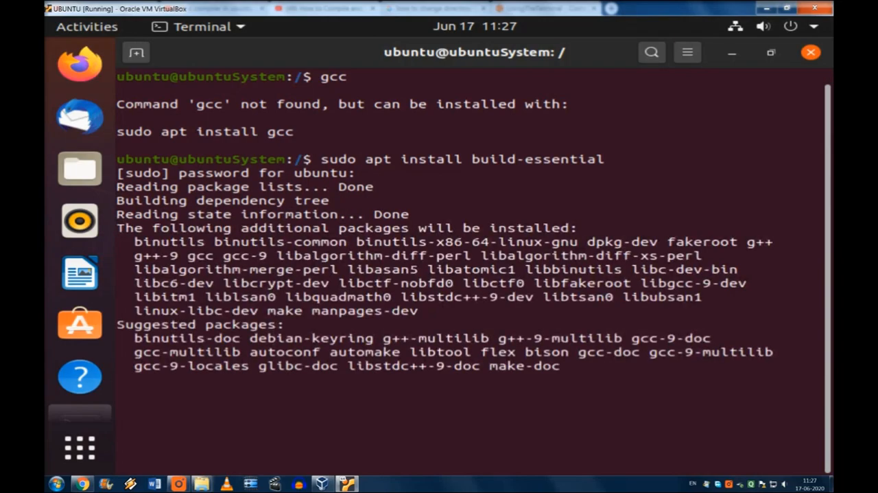
scroll(down, 3)
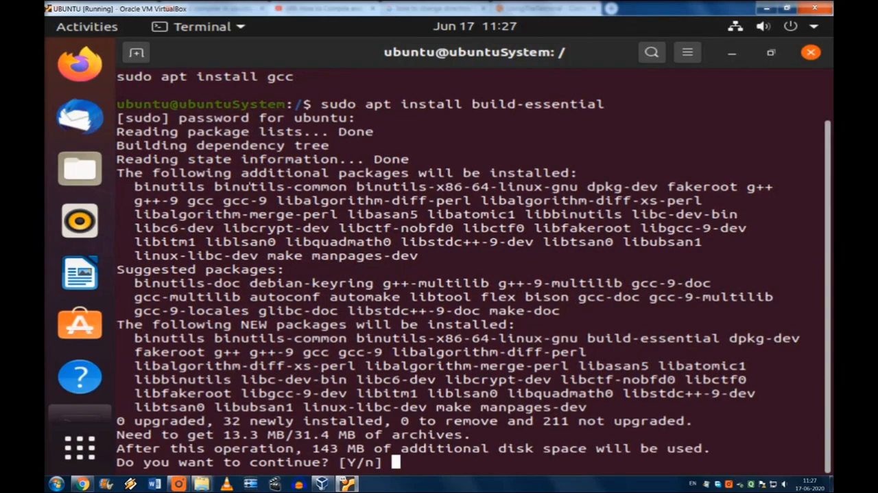
text(n)
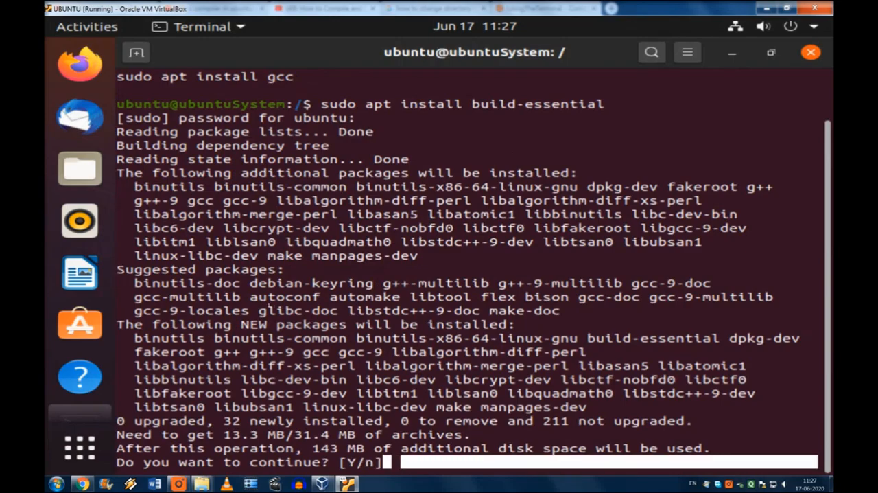
text(y)
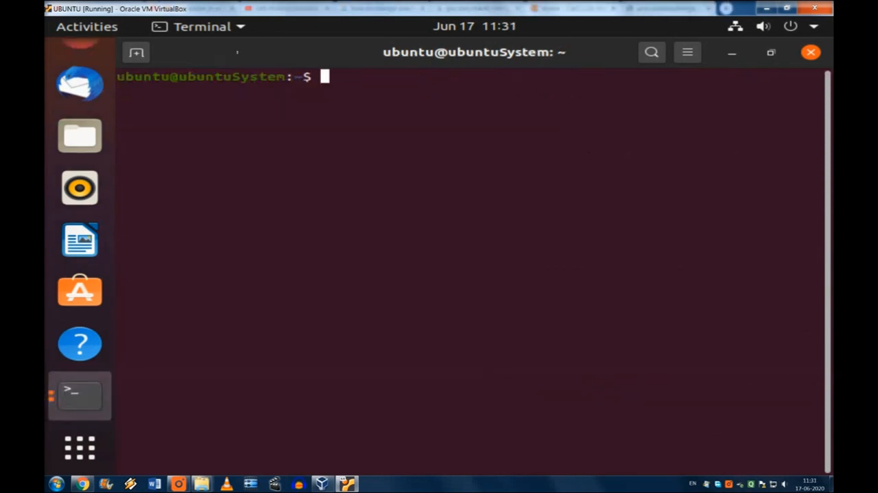
- Run 'codeblocks' in the shell, which reports the command missing
text(code)
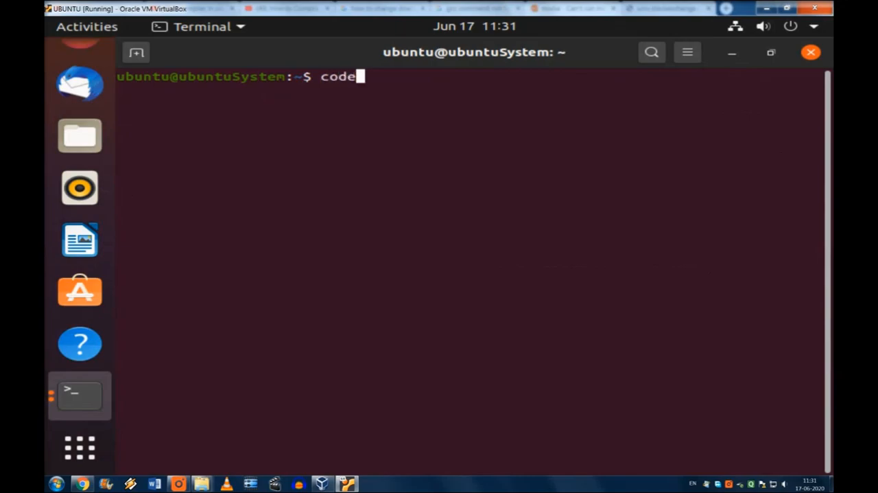
text(blocks)
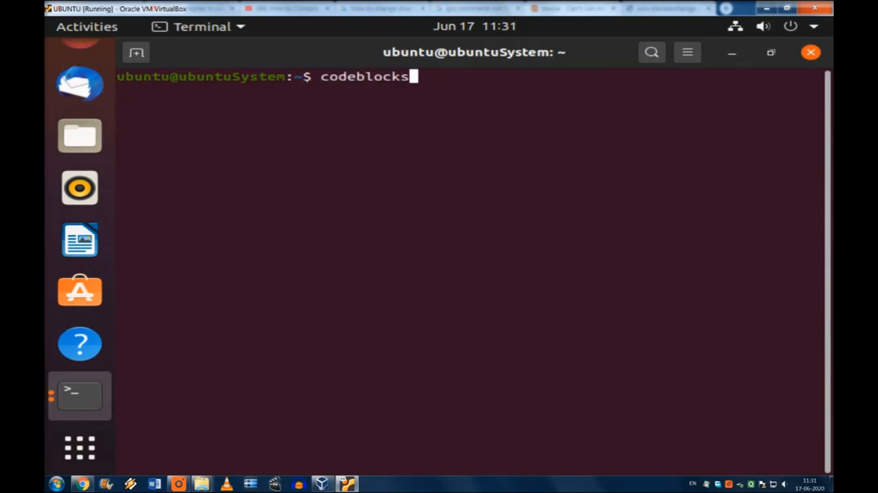
key(Return)
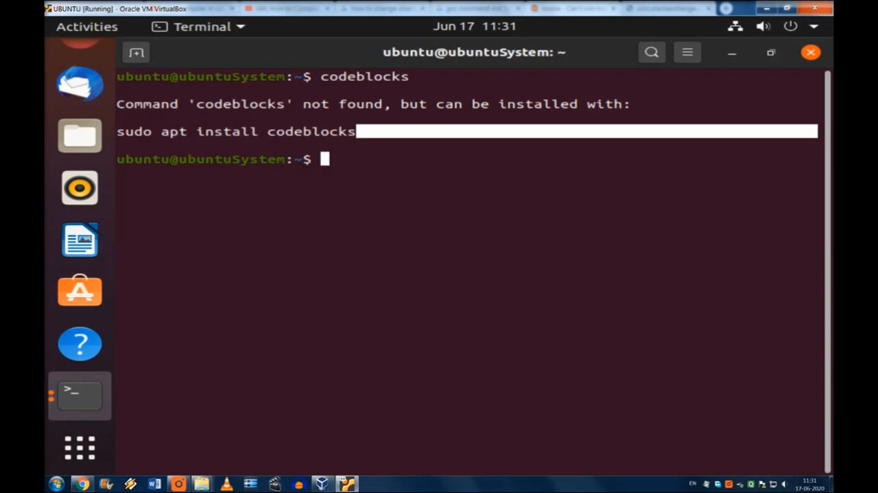
- Paste the suggested 'sudo apt install codeblocks' command and run it with the password
double_click(236, 131)
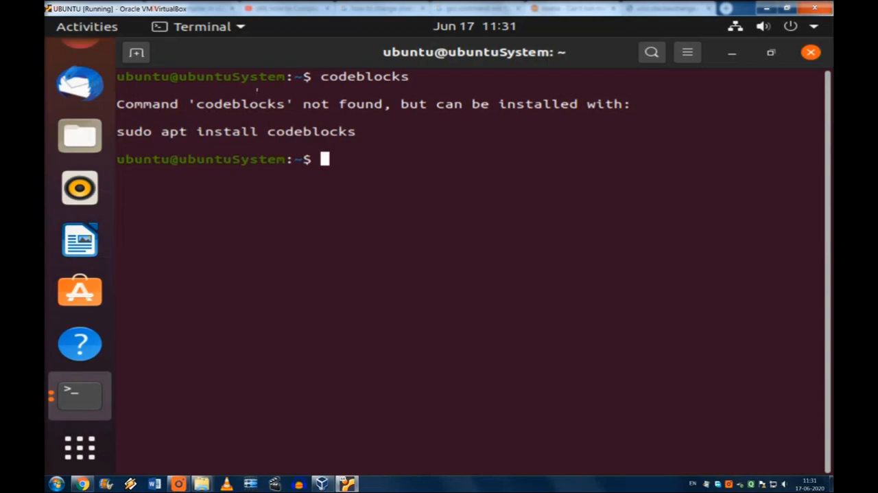
double_click(233, 132)
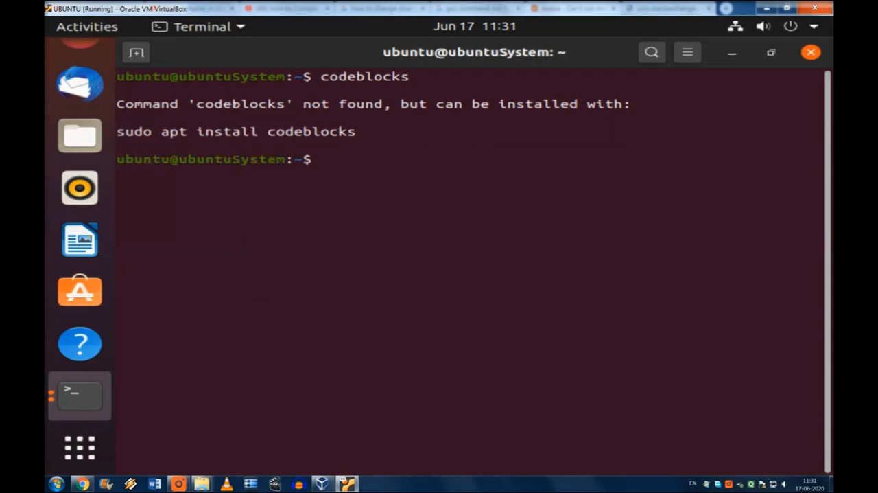
right_click(328, 160)
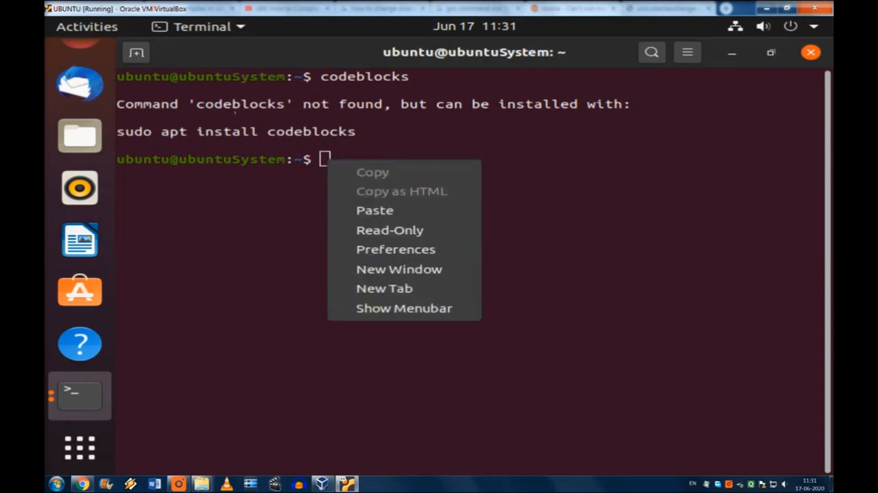
click(375, 210)
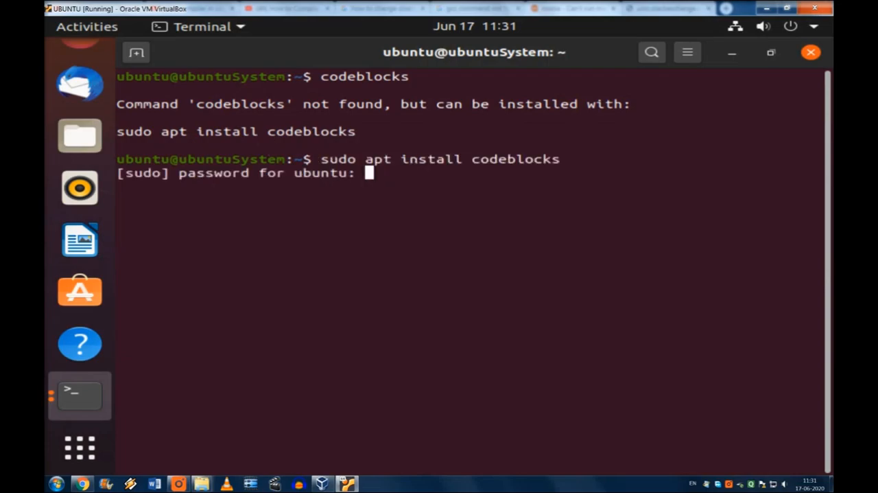
key(Return)
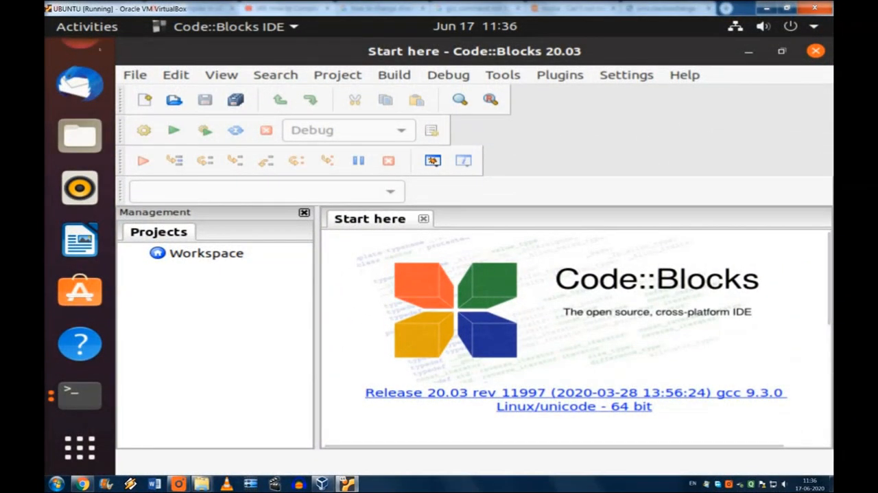
- Begin a new C console application project titled FirstProgram
click(134, 74)
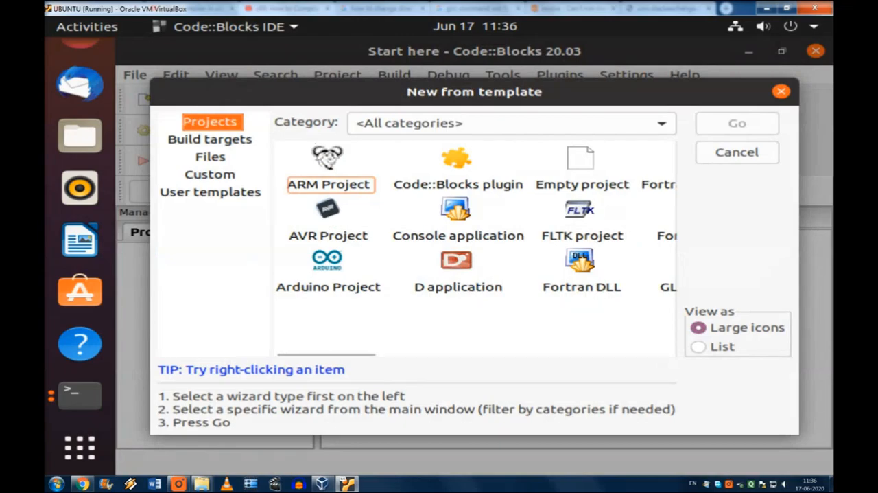
double_click(459, 220)
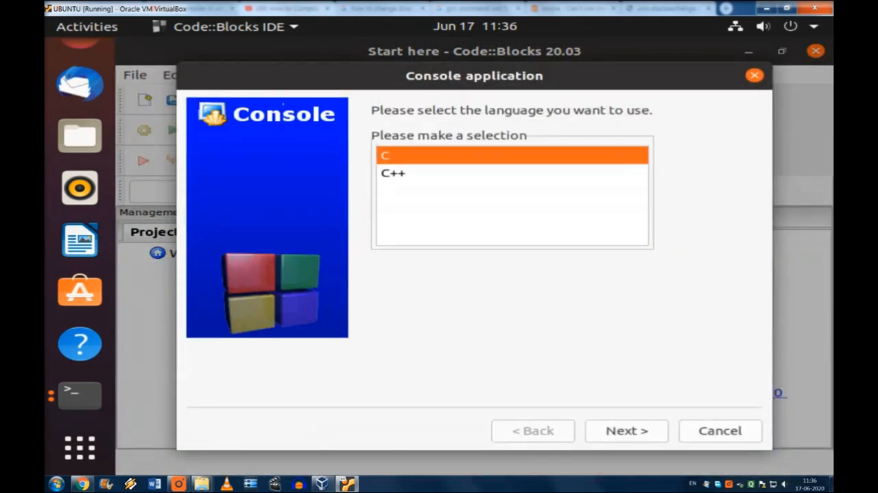
click(625, 431)
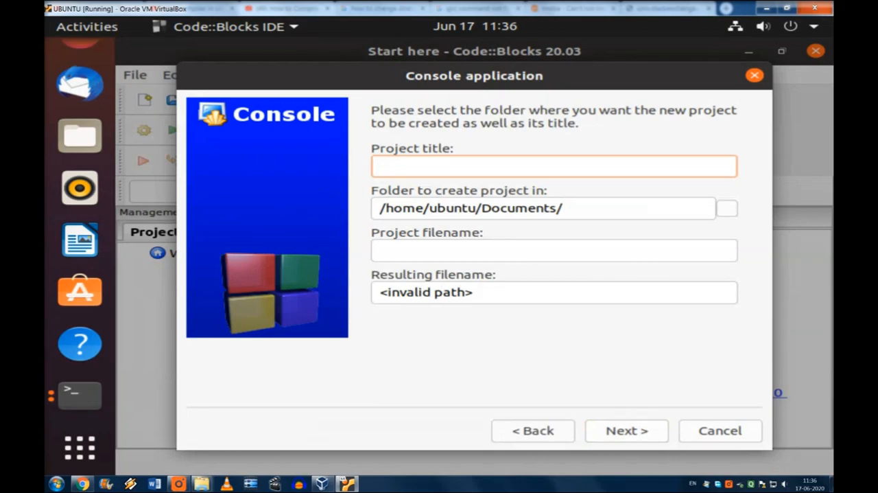
click(554, 164)
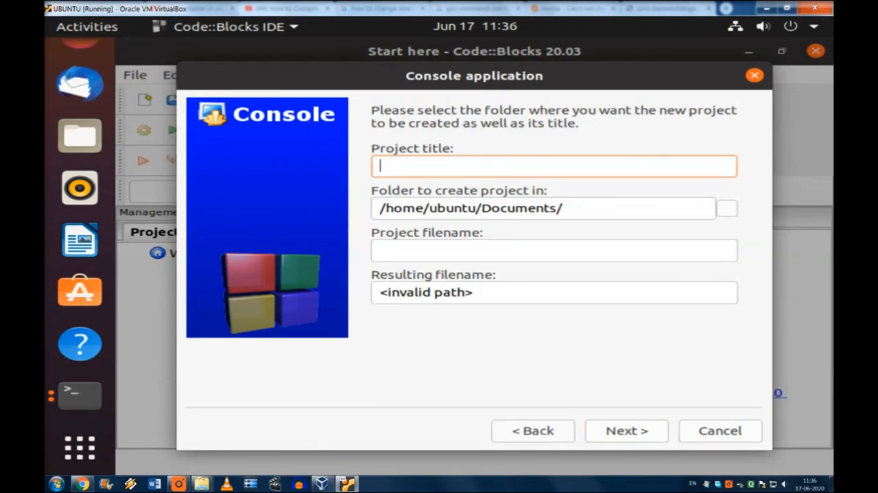
text(FirstP)
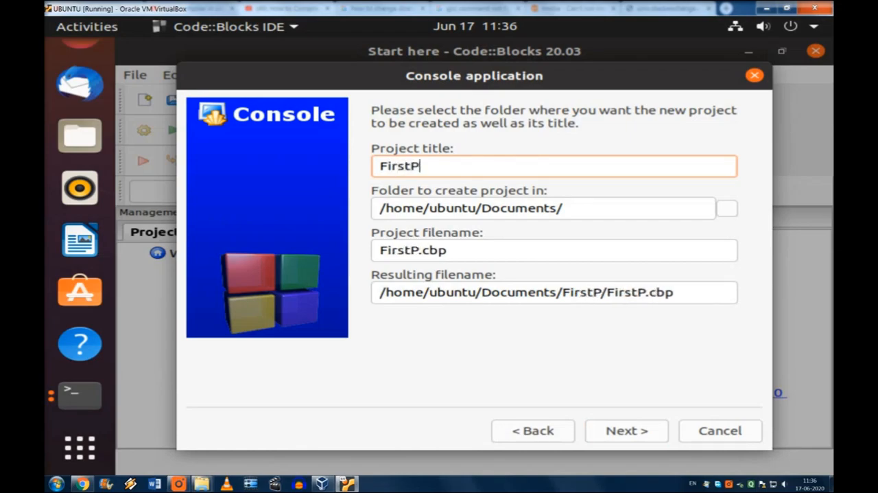
text(rogram)
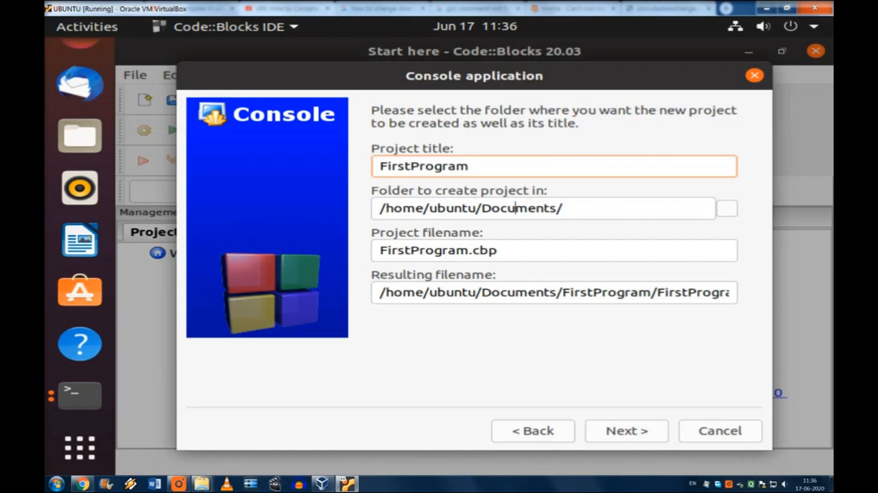
- Place the project in /home/ubuntu/Documents, keep GNU GCC Compiler and finish creating it
click(726, 208)
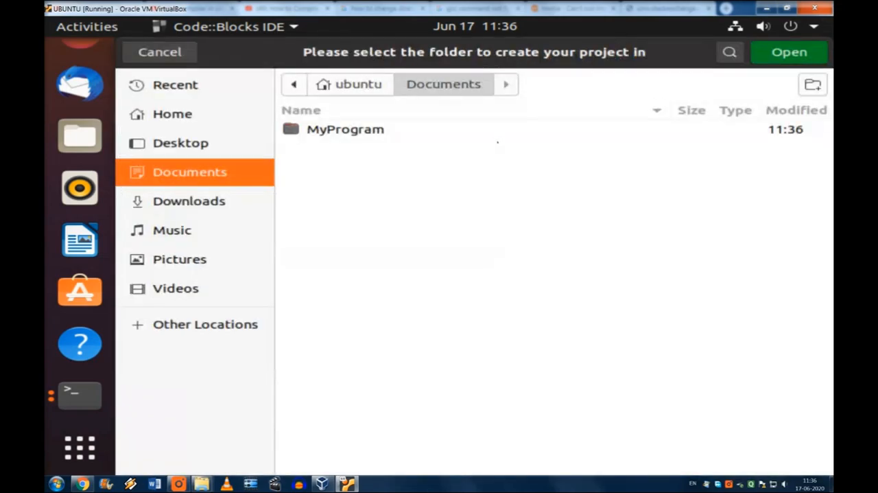
click(173, 114)
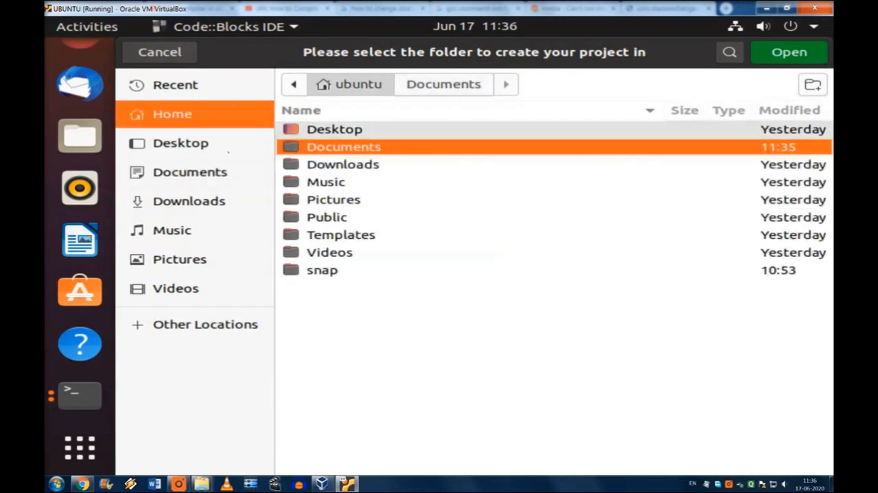
double_click(343, 145)
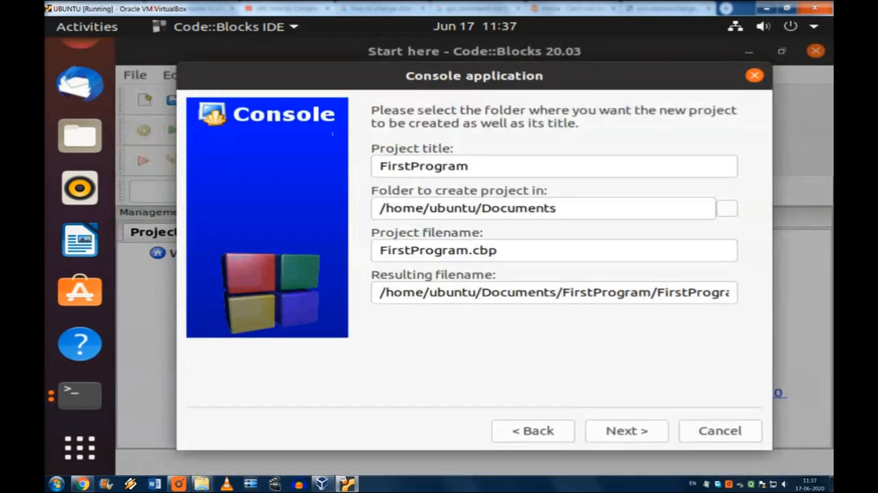
triple_click(544, 209)
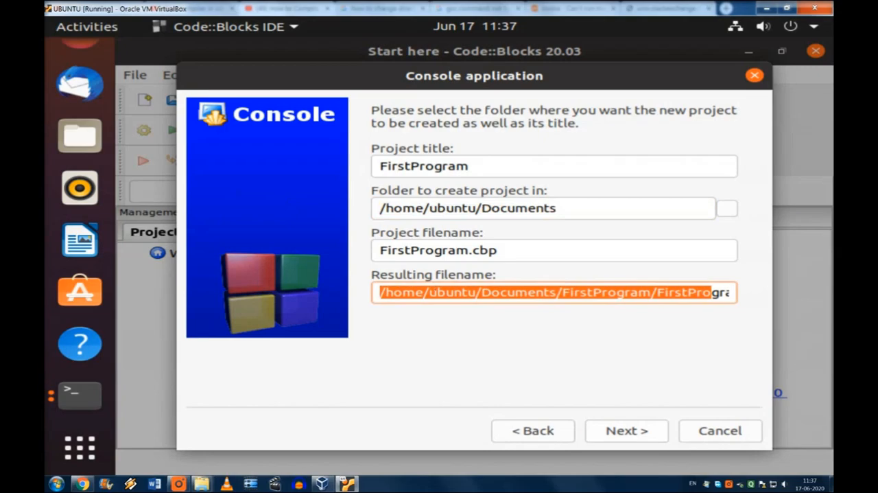
click(626, 430)
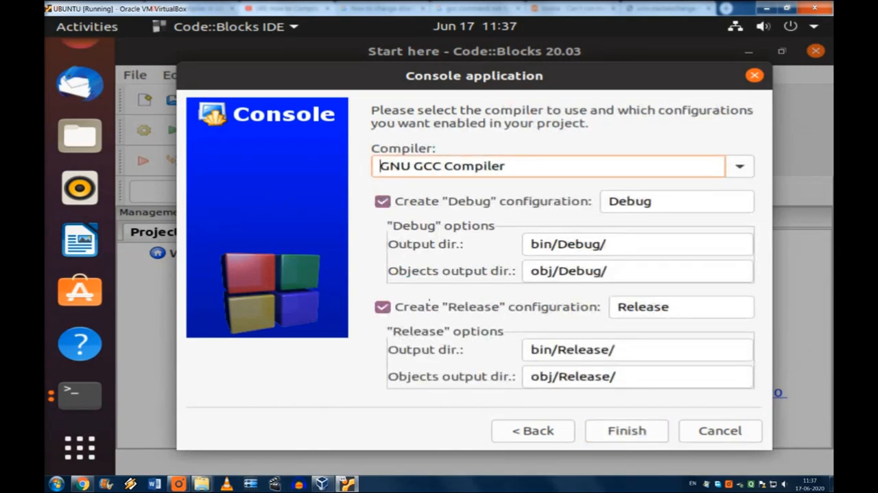
click(626, 431)
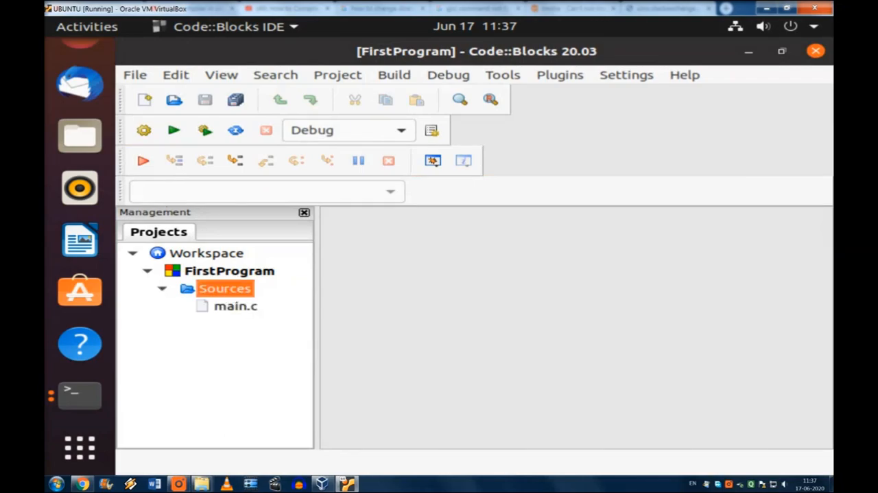
- Build and run main.c's Hello world program, then close Code::Blocks
double_click(236, 305)
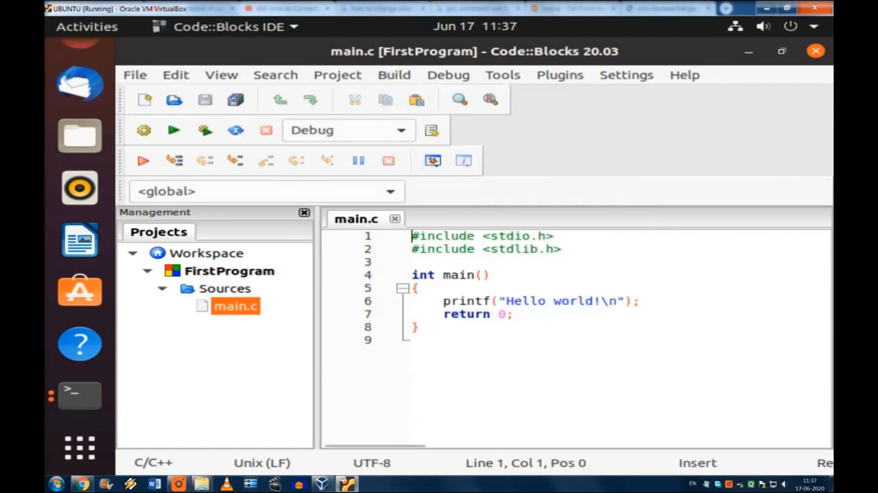
click(221, 76)
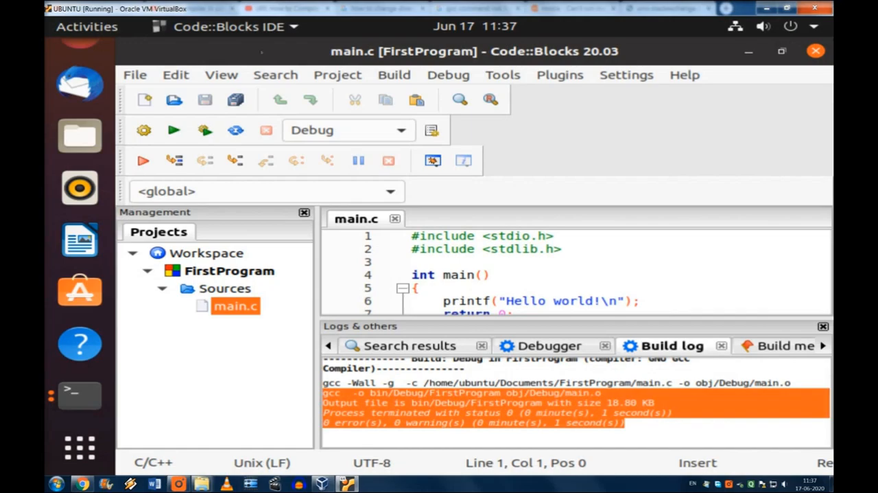
click(394, 76)
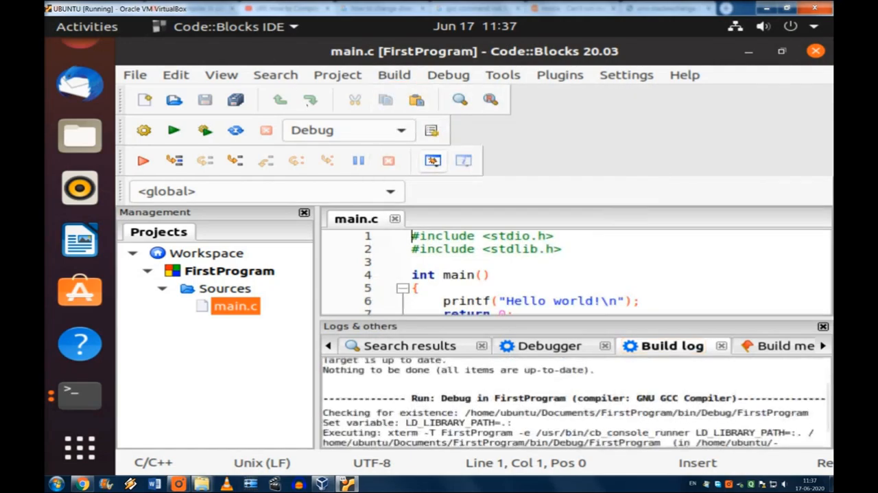
click(143, 160)
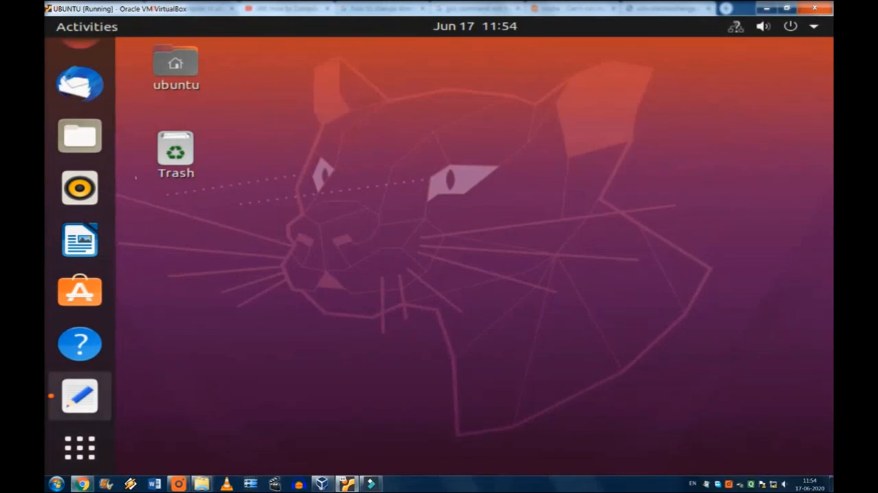
- Launch Terminal from the applications search for 'ter'
click(80, 448)
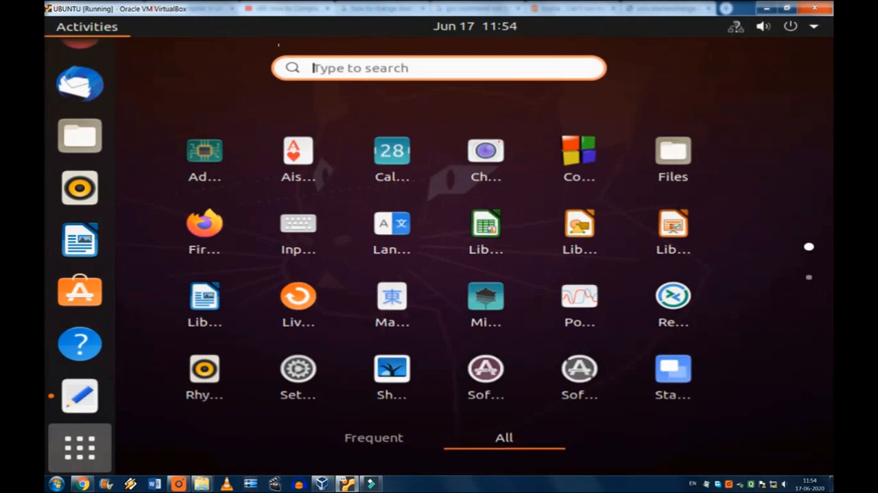
text(ter)
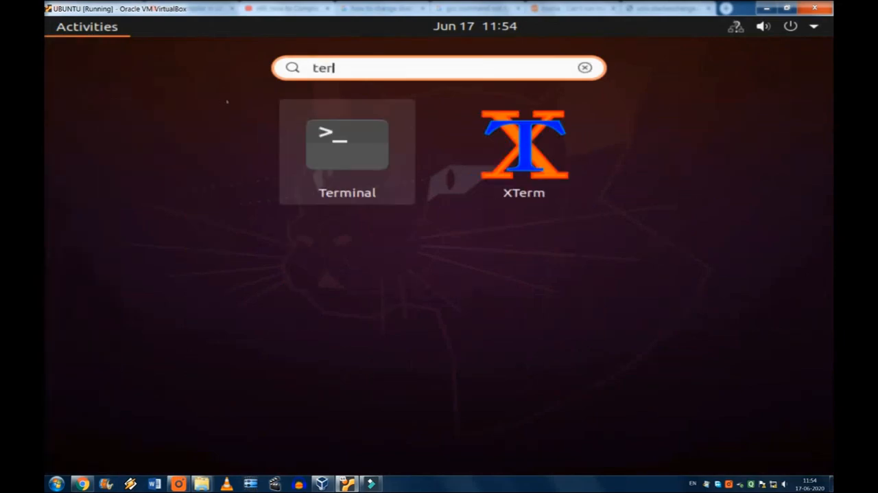
click(347, 144)
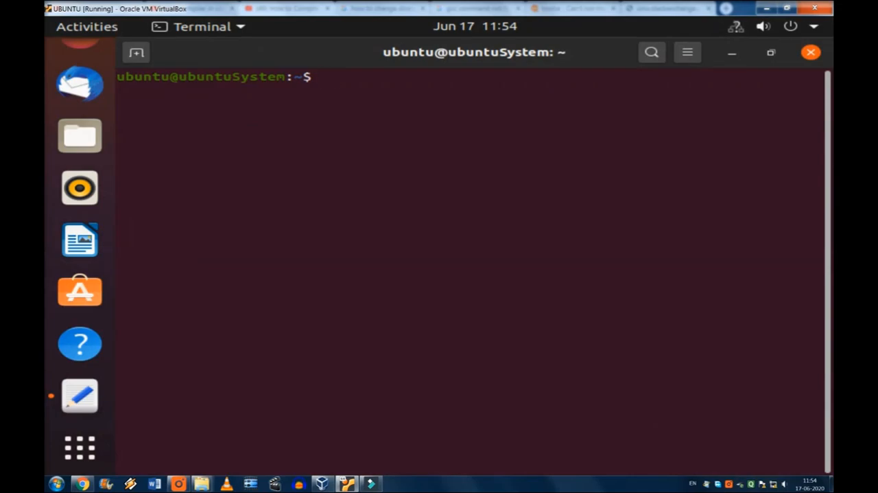
- Change the shell directory to Desktop with 'cd Desktop/'
text(cd)
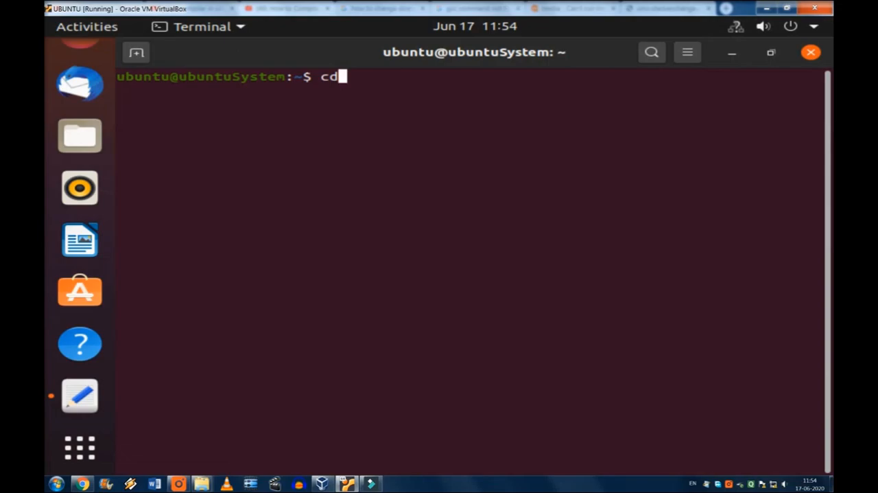
text(D)
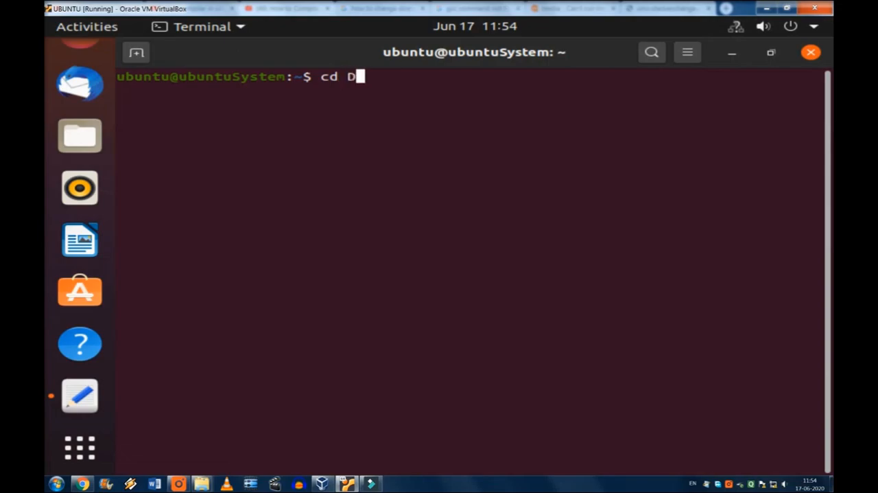
text(esk)
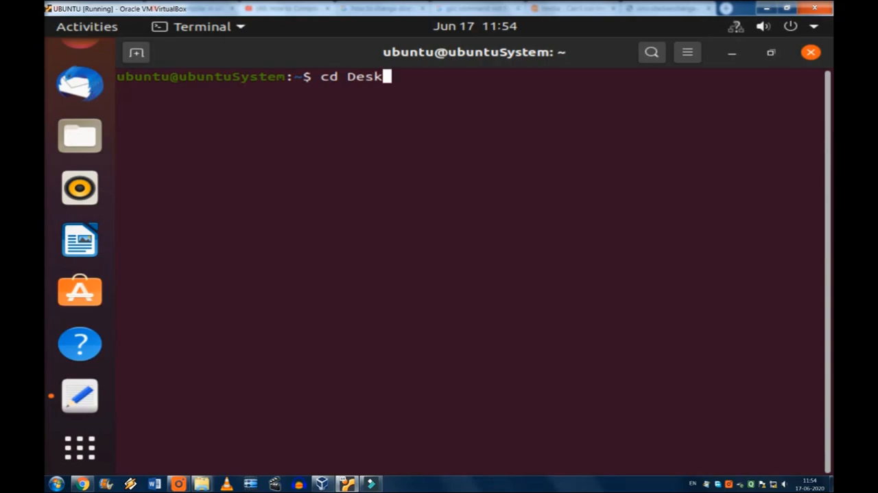
text(o)
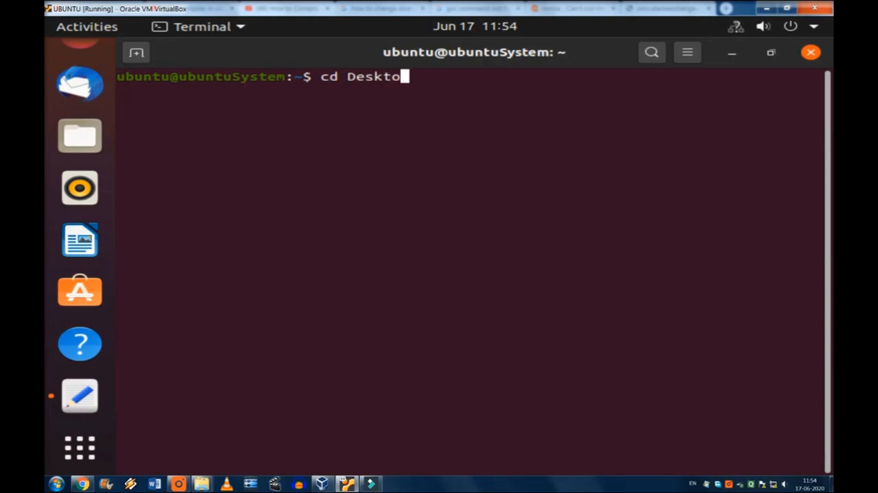
key(Return)
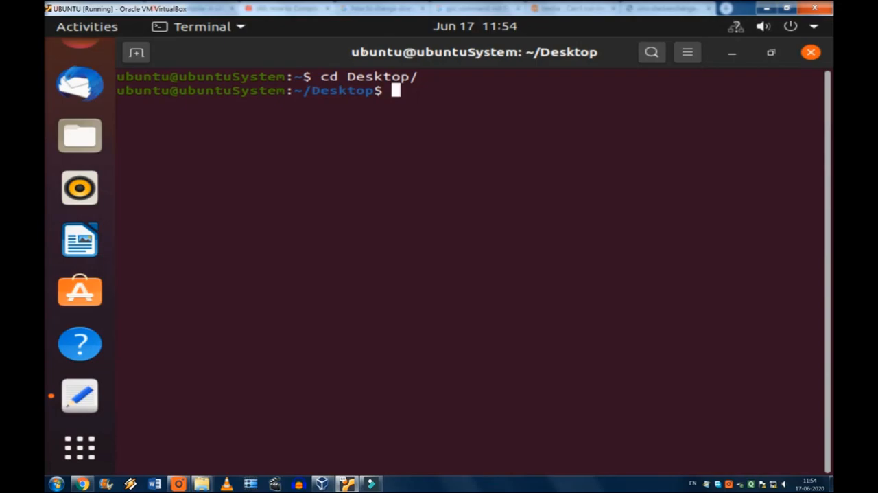
- Type the 'touch fp.c' command to create an empty source file
text(tou)
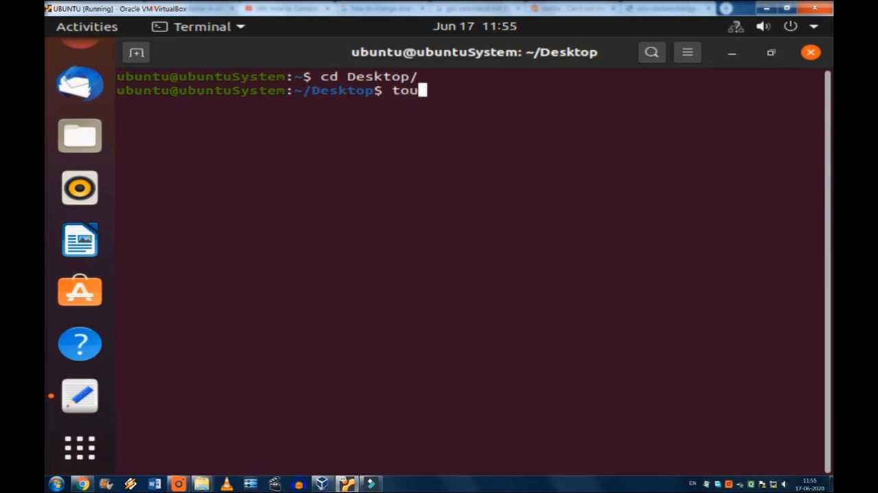
text(ch)
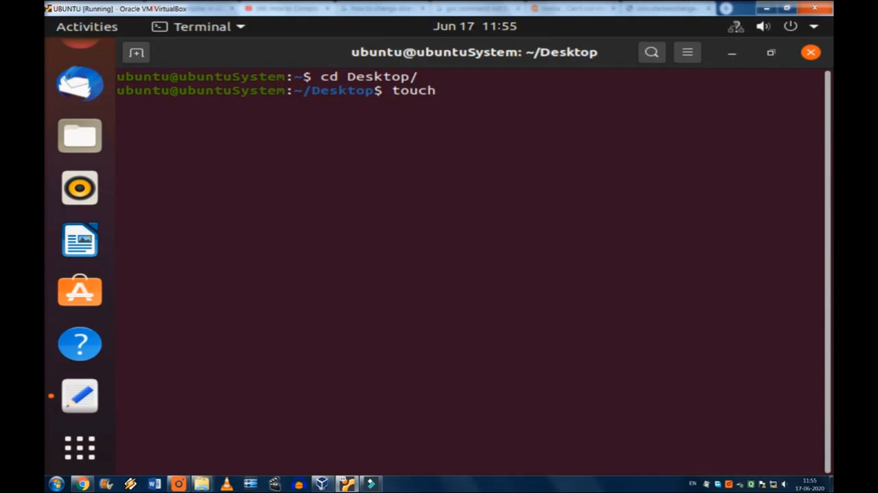
text(f)
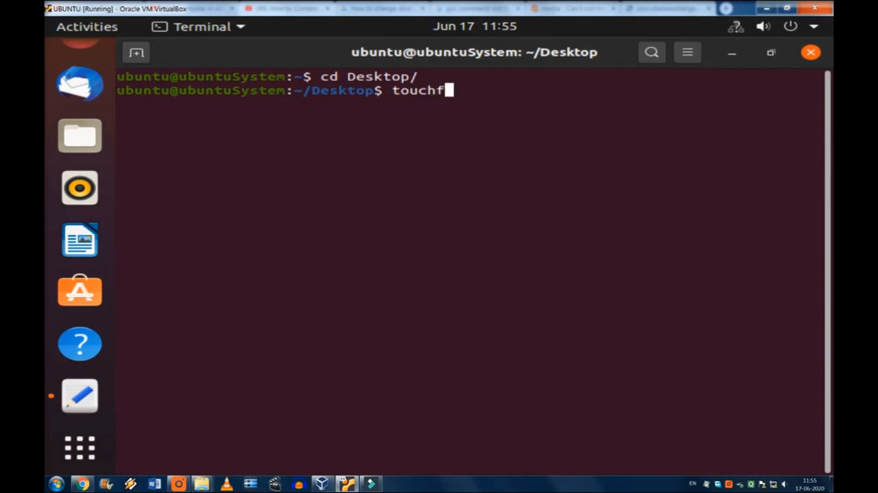
key(BackSpace)
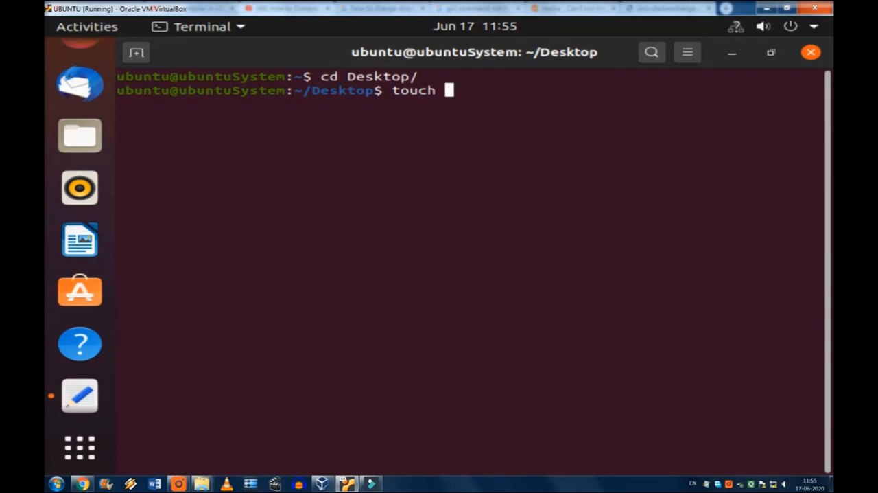
text(fp.)
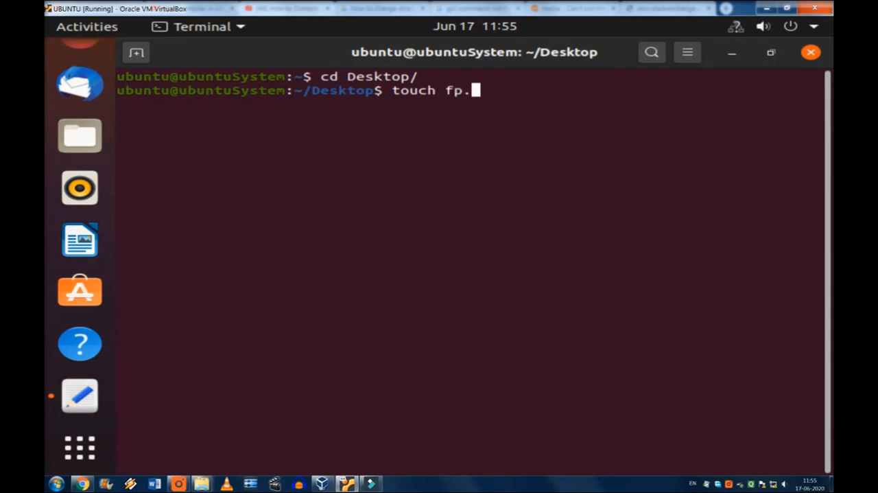
text(c)
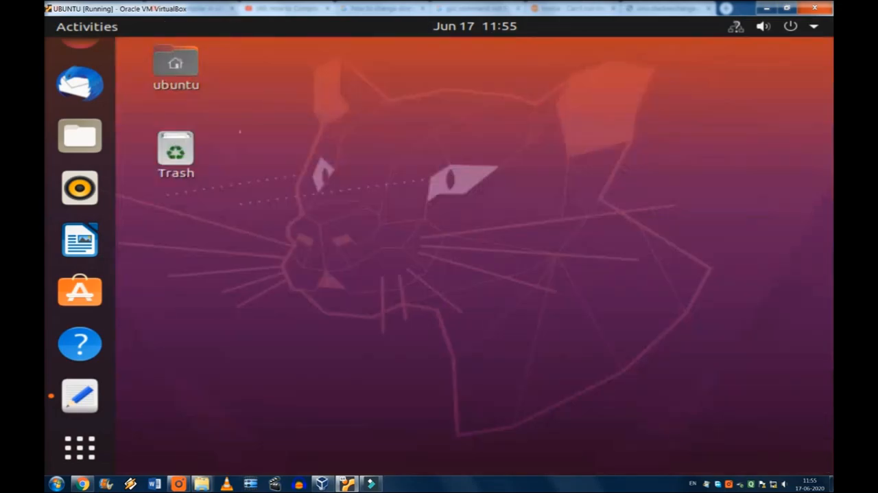
- Create the empty fp.c file on the desktop with touch fp.c
click(175, 151)
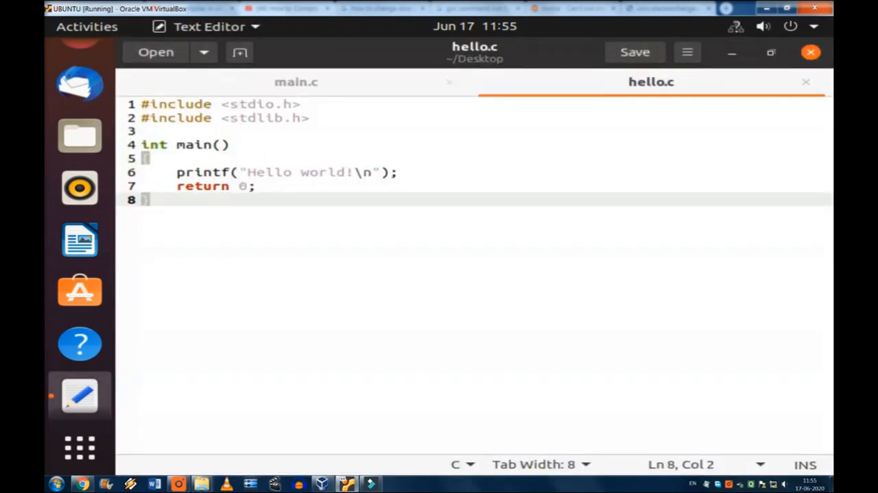
key(ctrl+a)
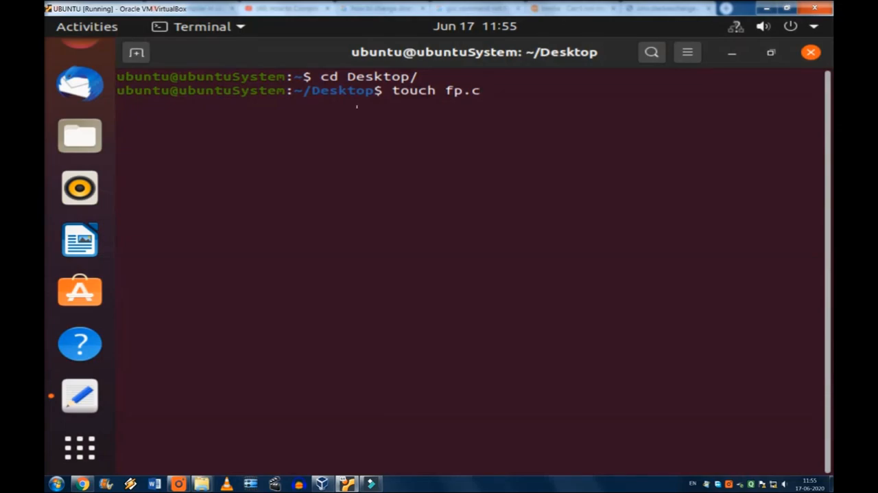
key(Return)
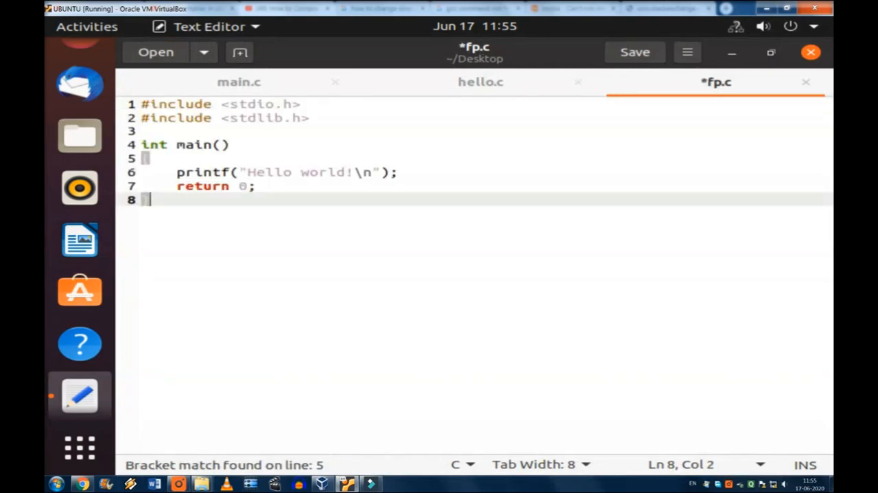
- Change the greeting in fp.c so it says Hello User! instead of Hello world
click(344, 171)
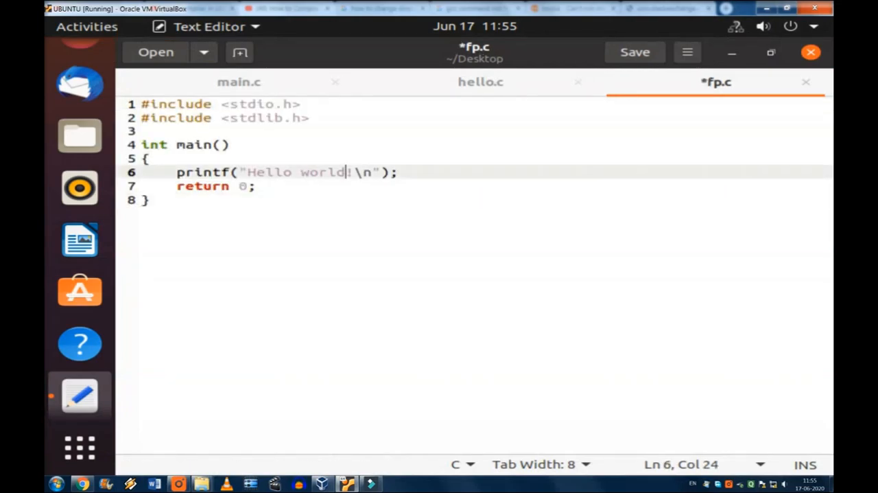
double_click(321, 173)
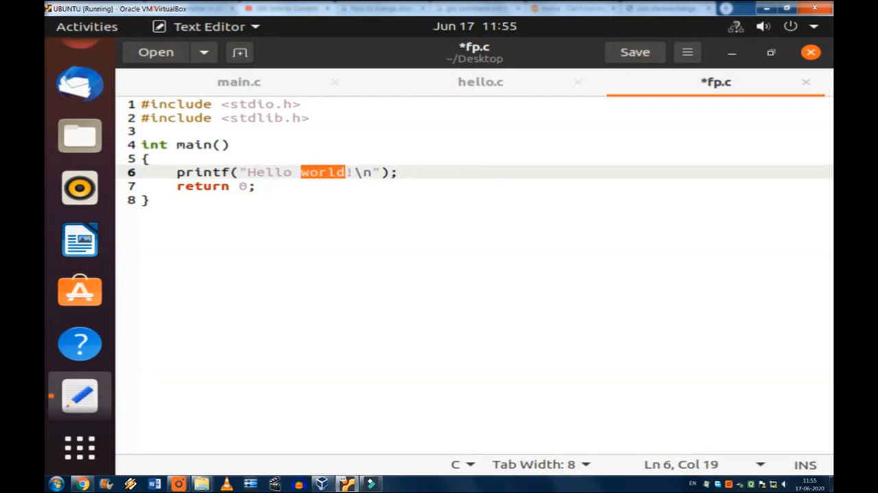
text(User)
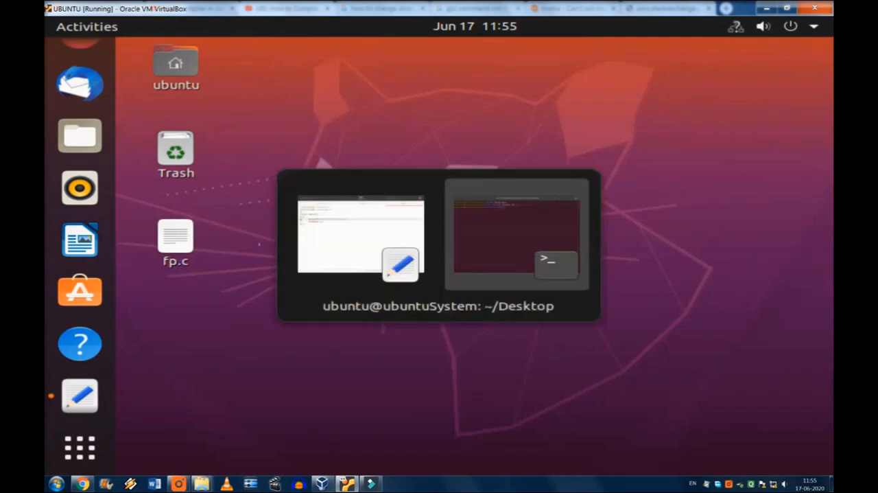
- Compile fp.c with gcc into a program named torun
click(518, 230)
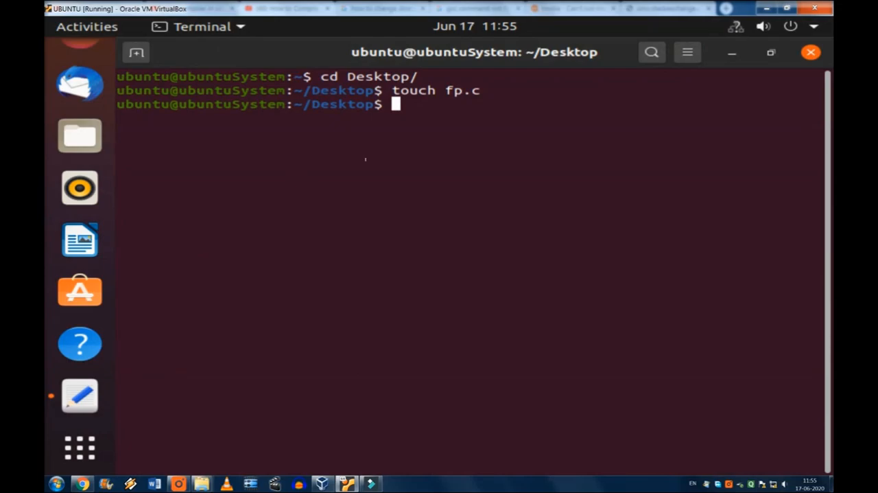
text(gcc)
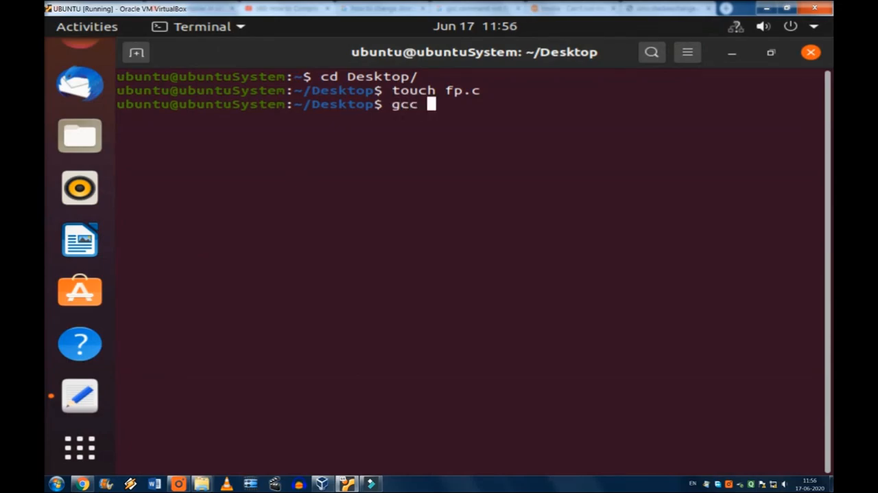
text(fp)
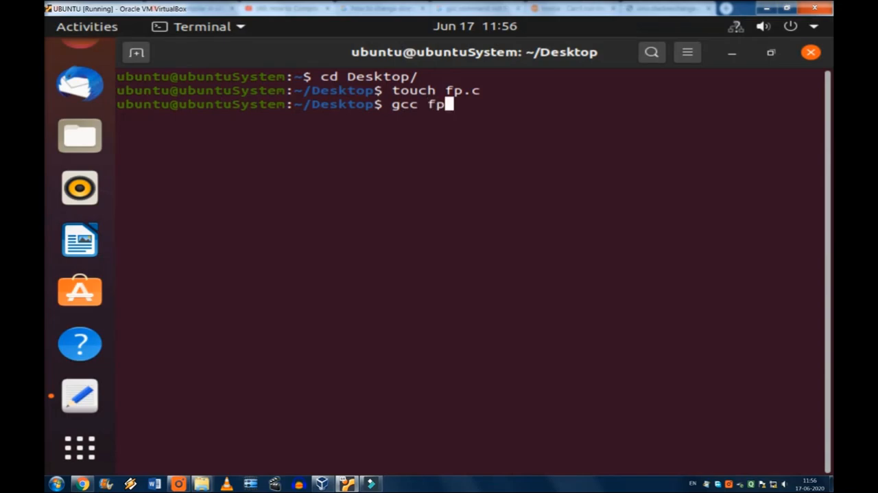
text(.c)
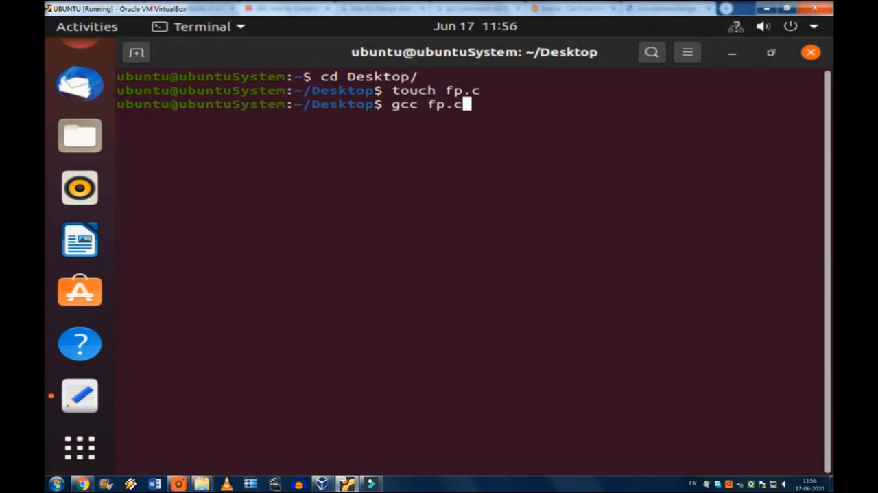
text(-)
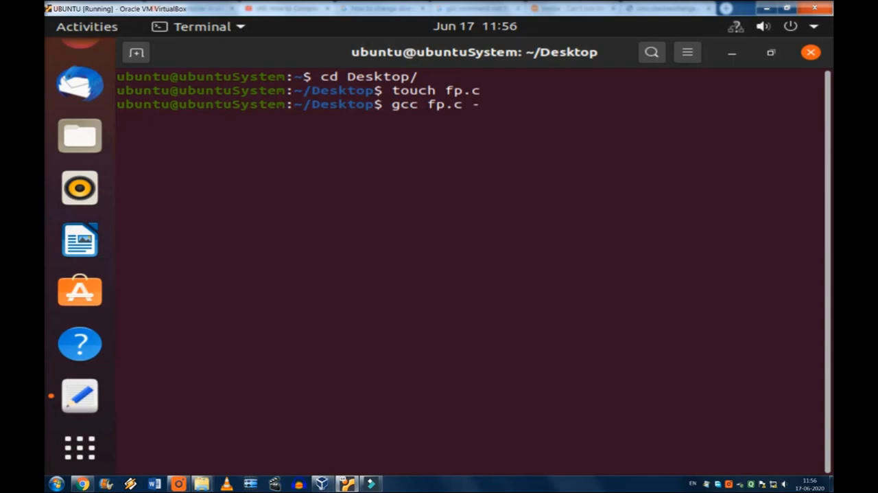
text(o)
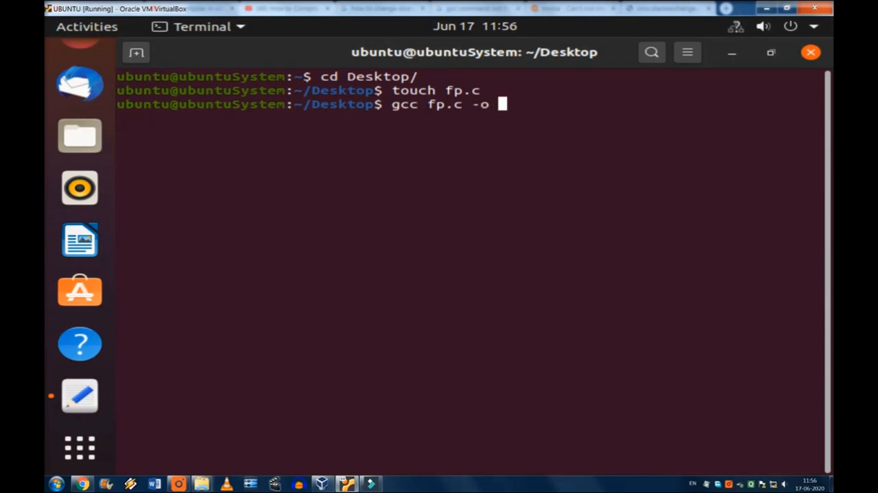
text(to)
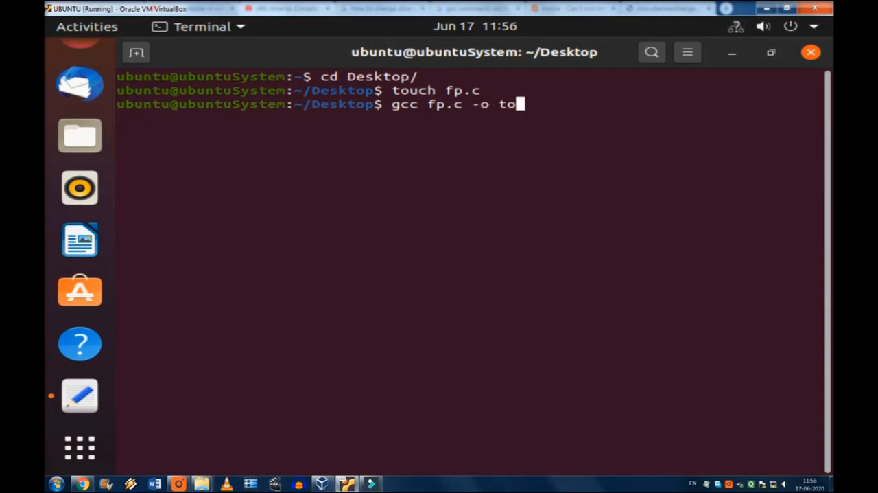
text(run)
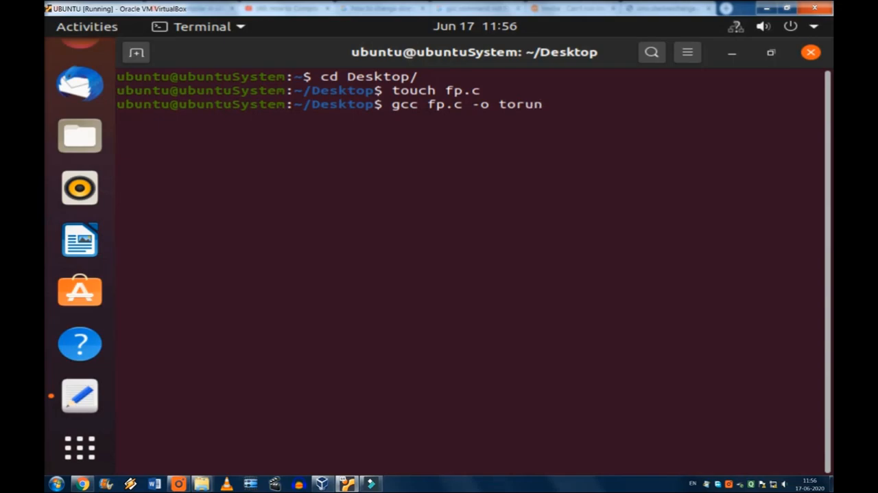
key(Return)
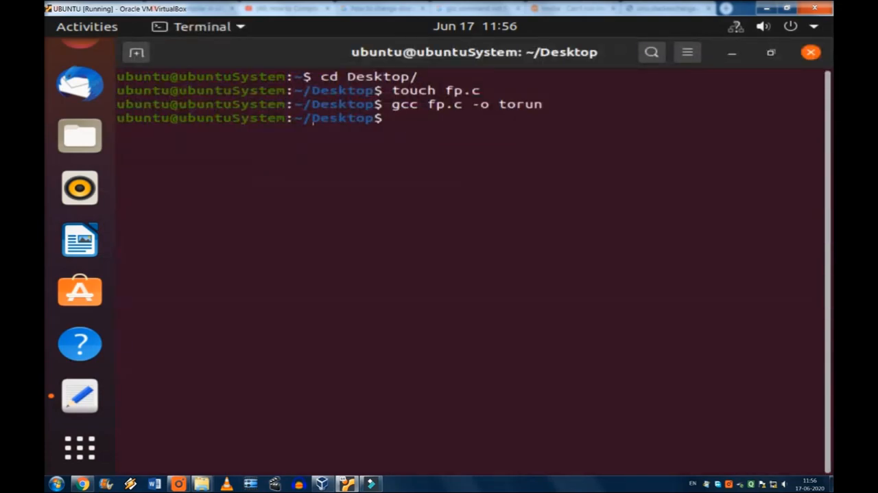
- Run ./torun so it prints Hello User!
text(/)
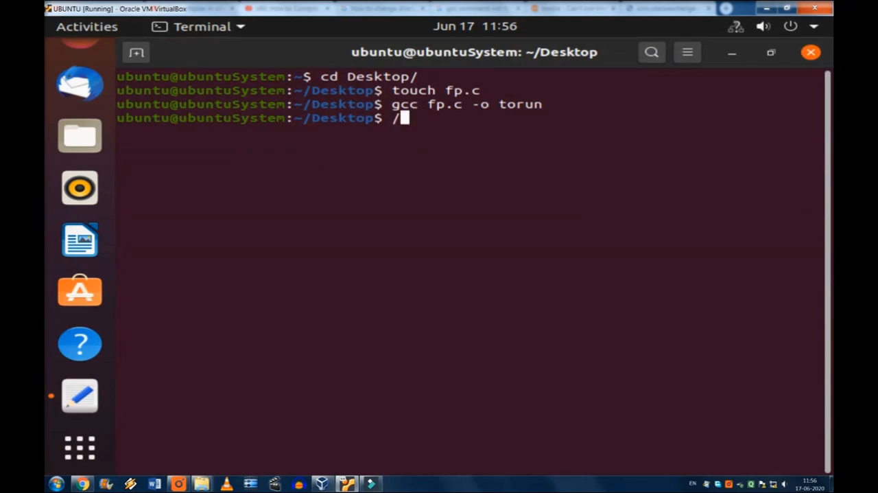
text(.)
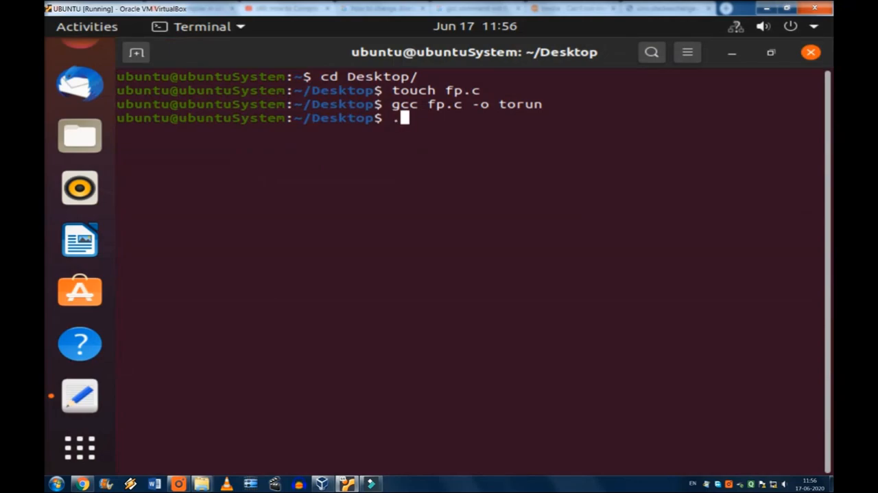
text(/)
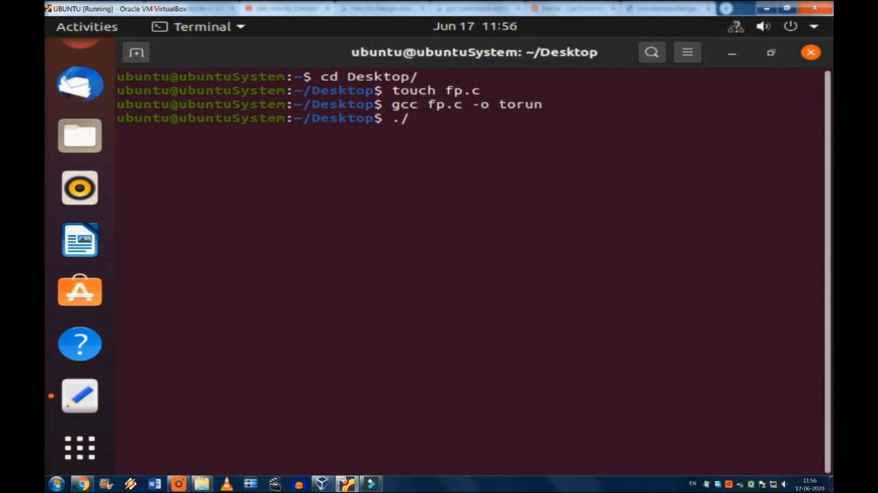
text(torun)
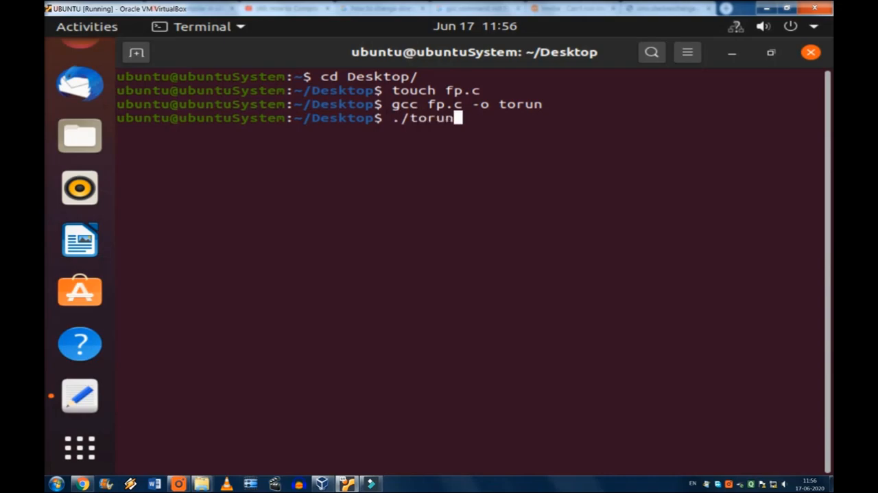
mouse_move(456, 118)
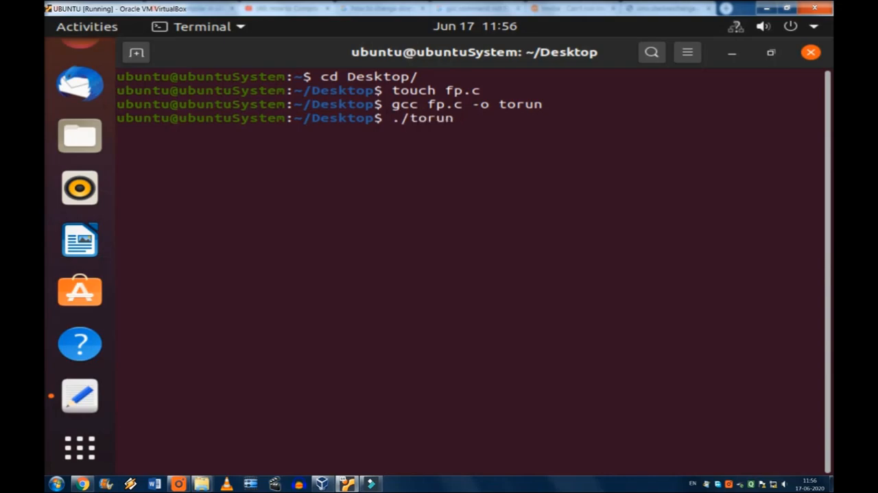
key(Return)
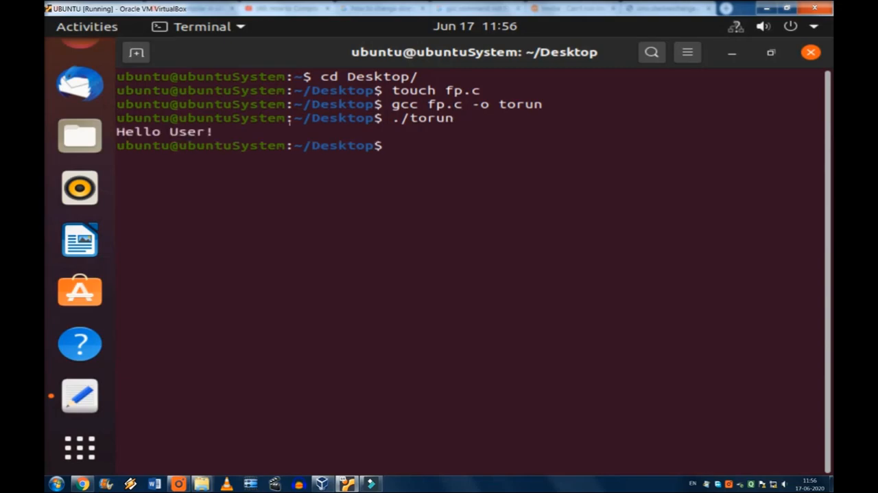